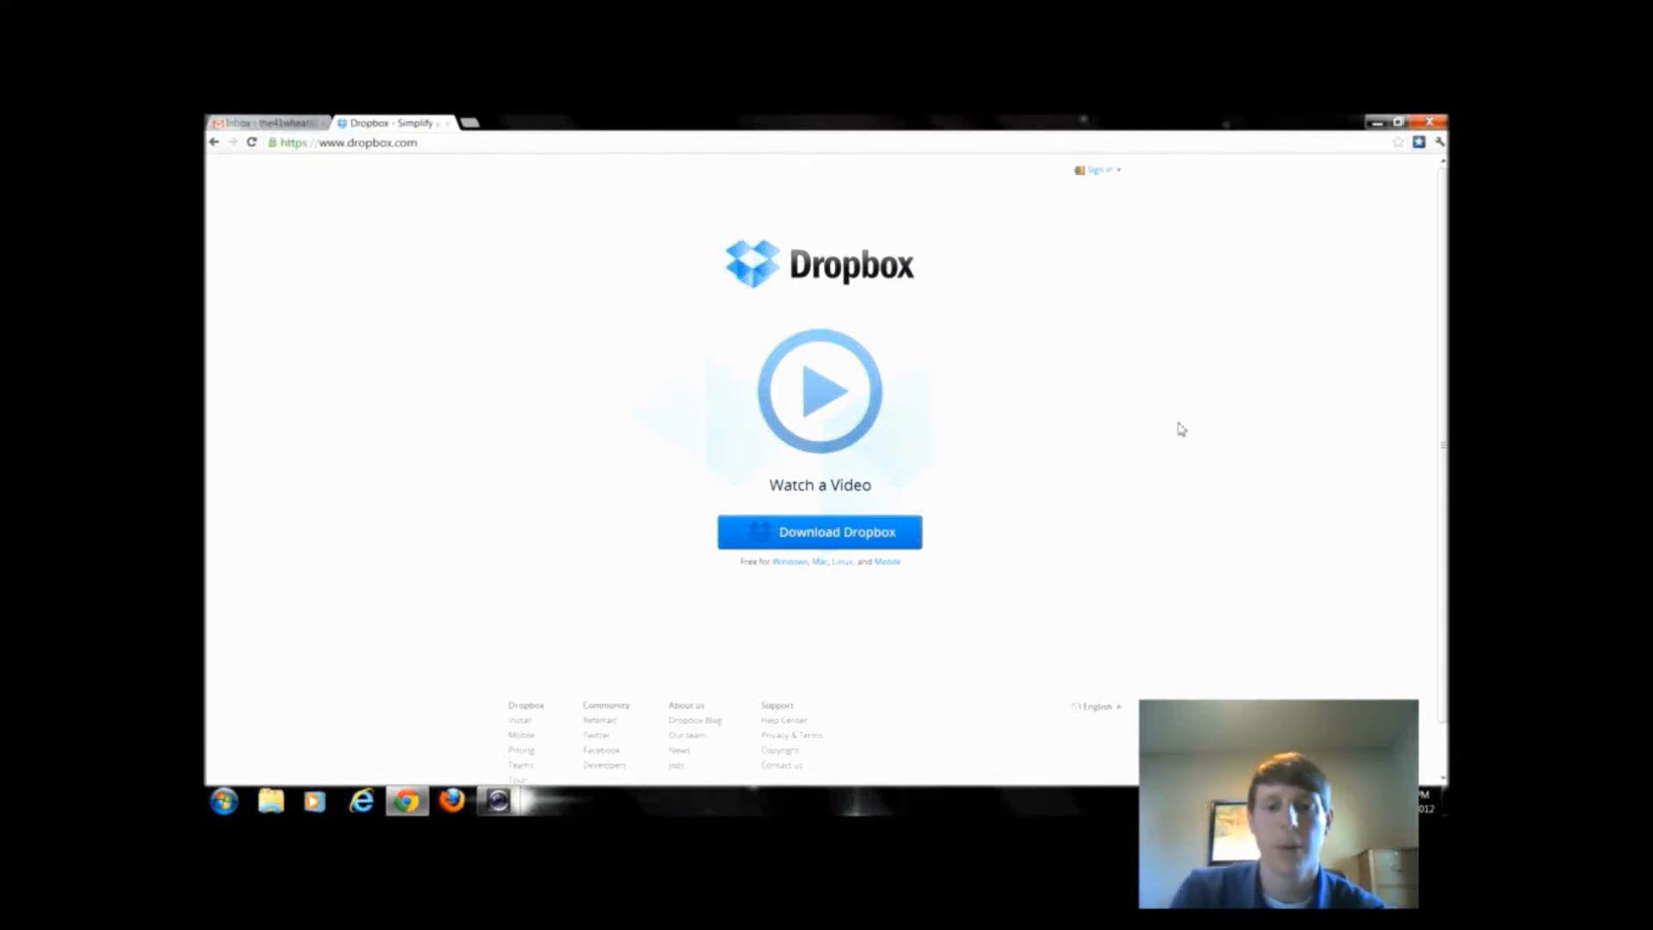
pyautogui.moveTo(446, 158)
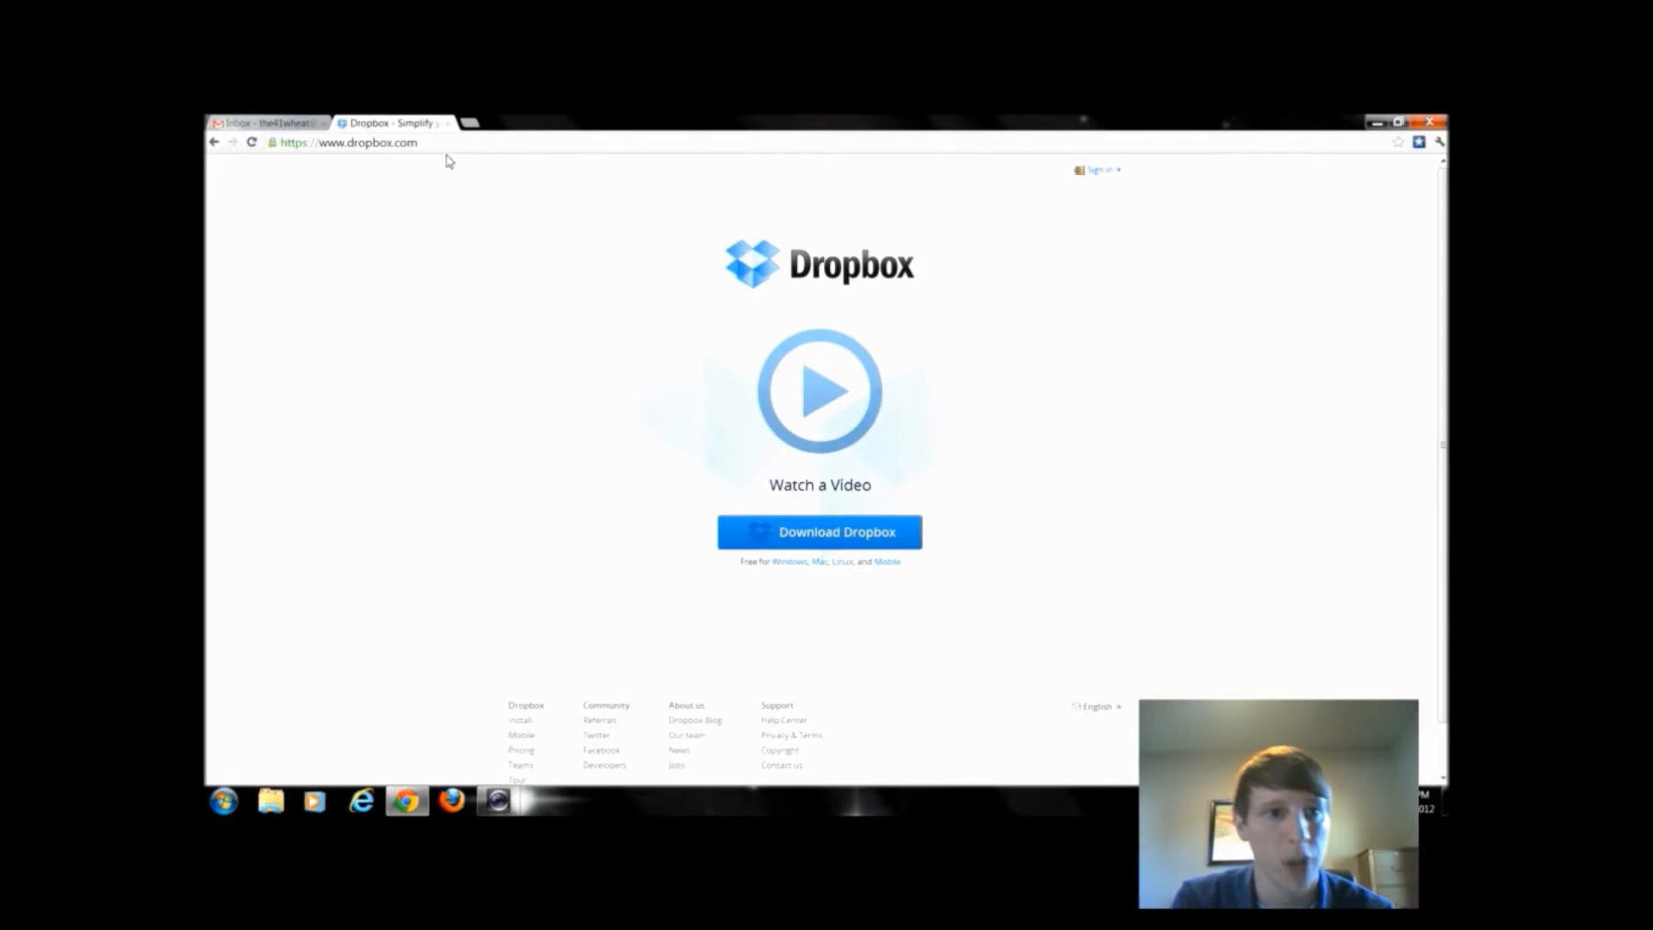
pyautogui.moveTo(820, 391)
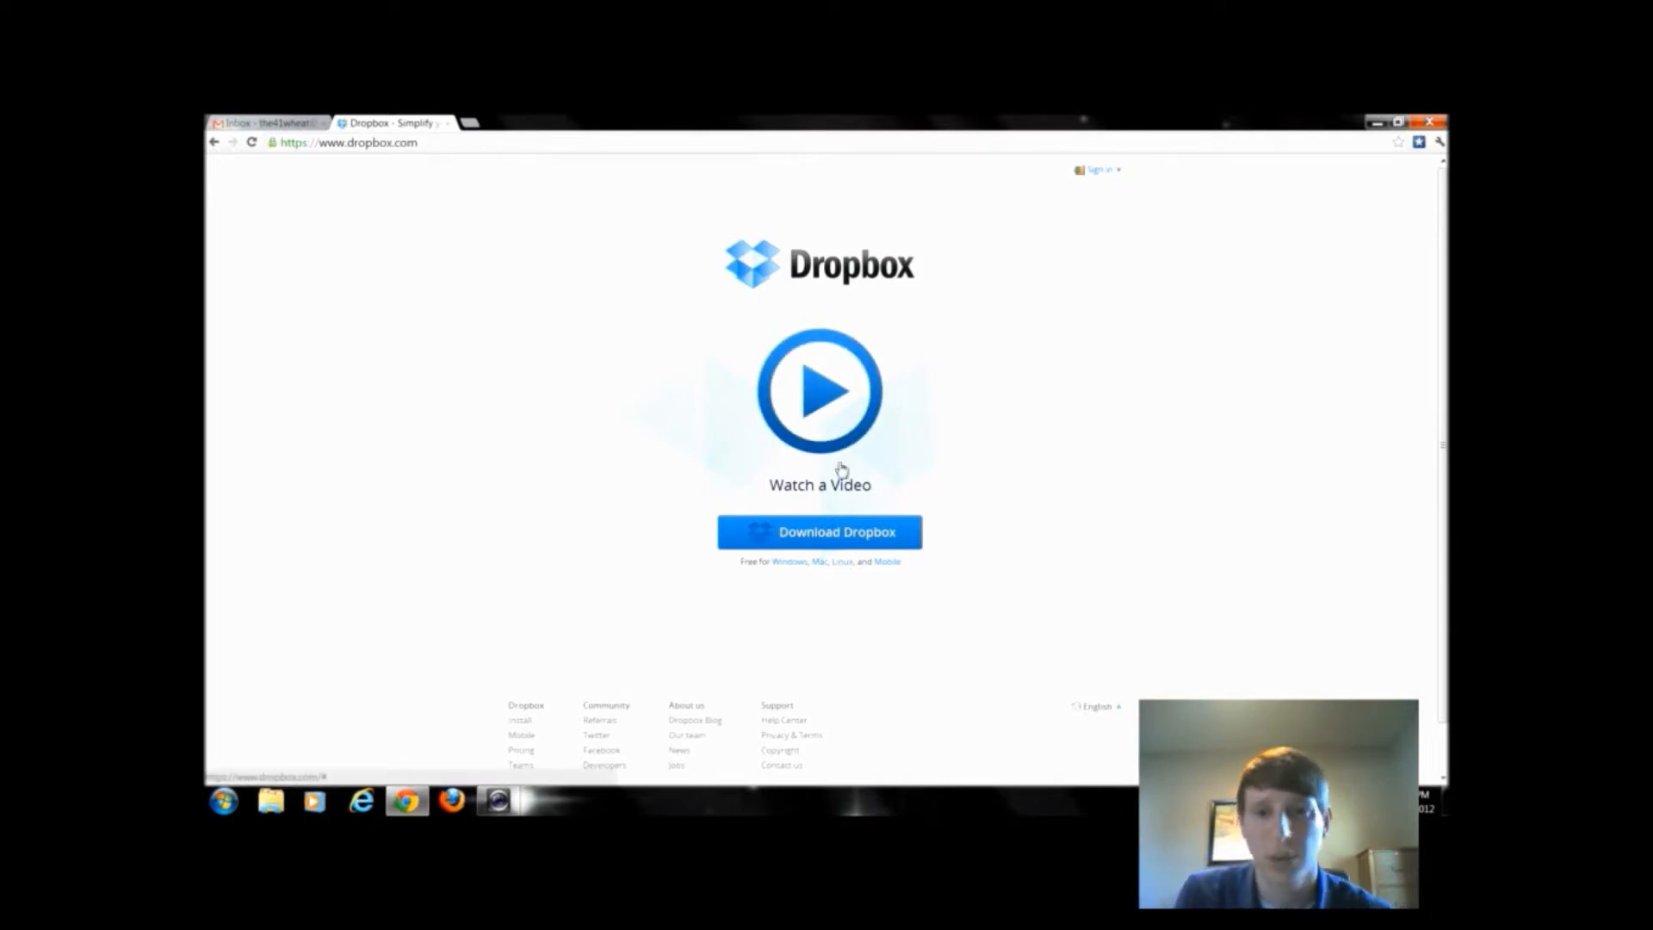
pyautogui.moveTo(853, 417)
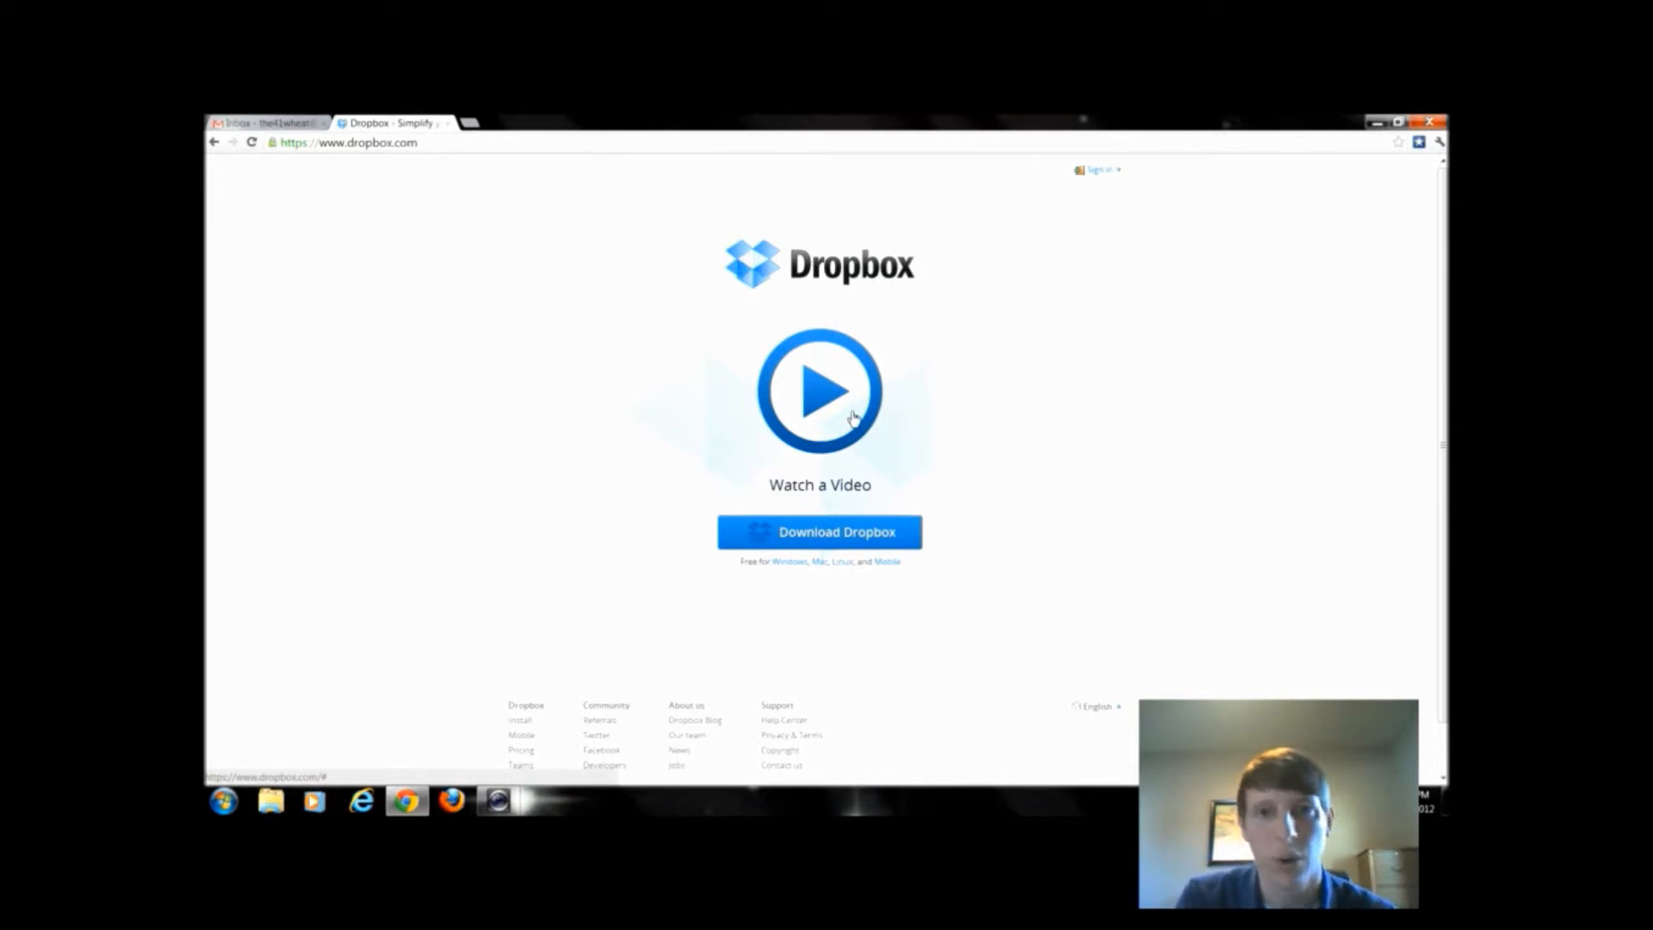
pyautogui.moveTo(1071, 453)
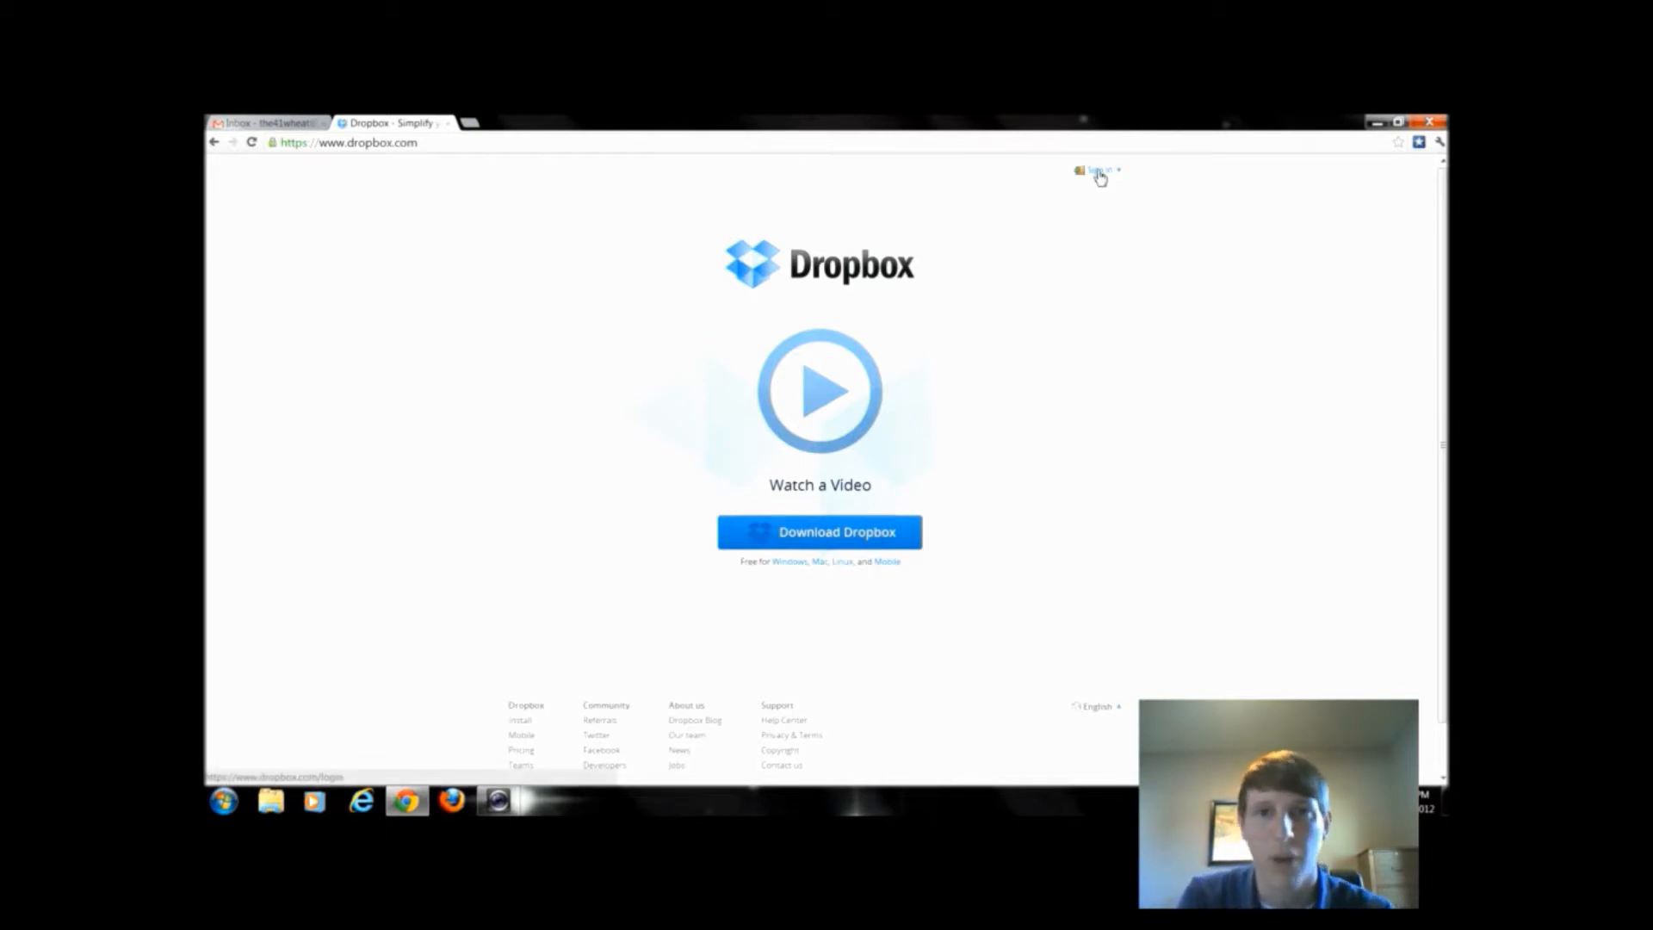
pyautogui.click(1096, 170)
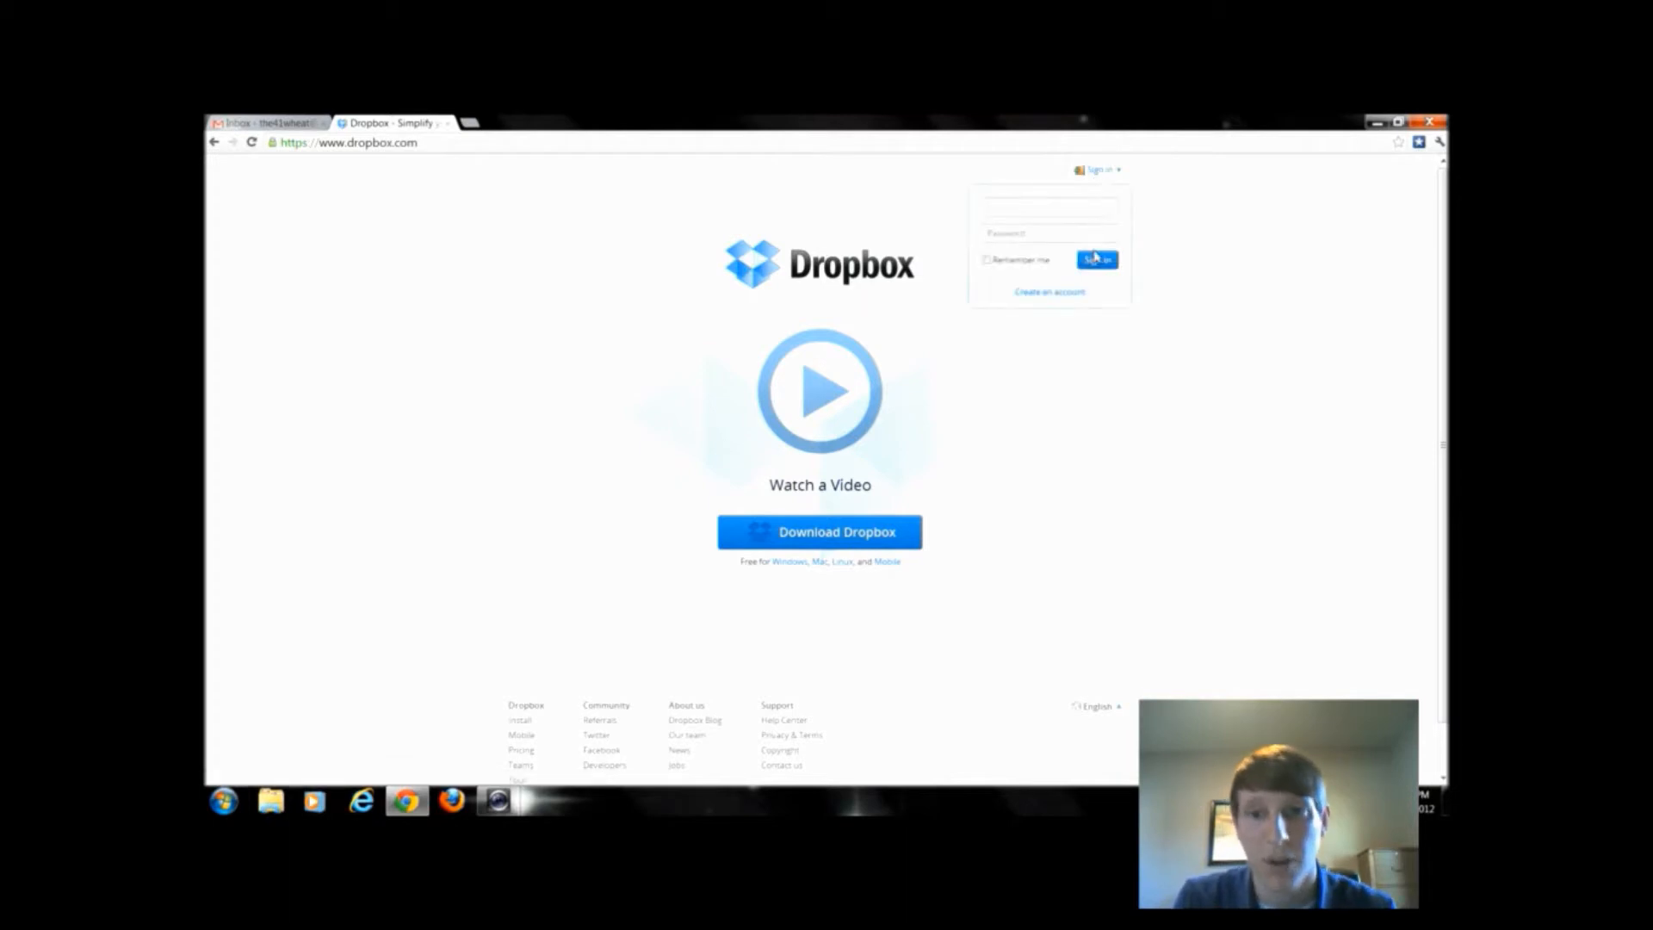
pyautogui.click(1049, 292)
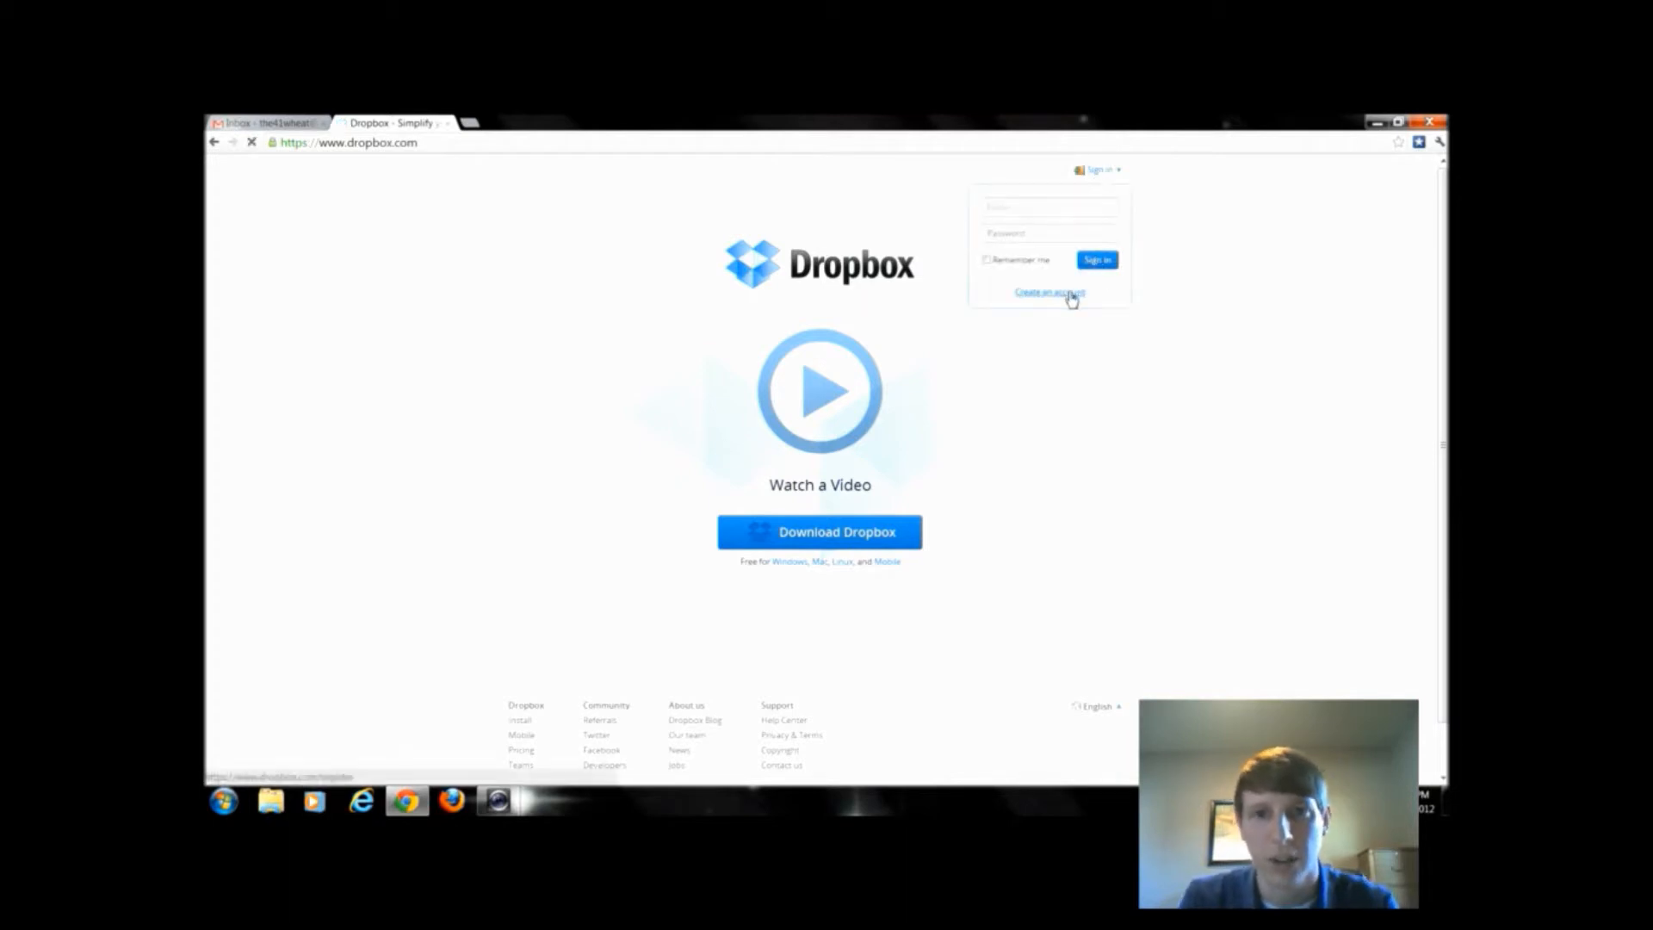
pyautogui.click(1049, 293)
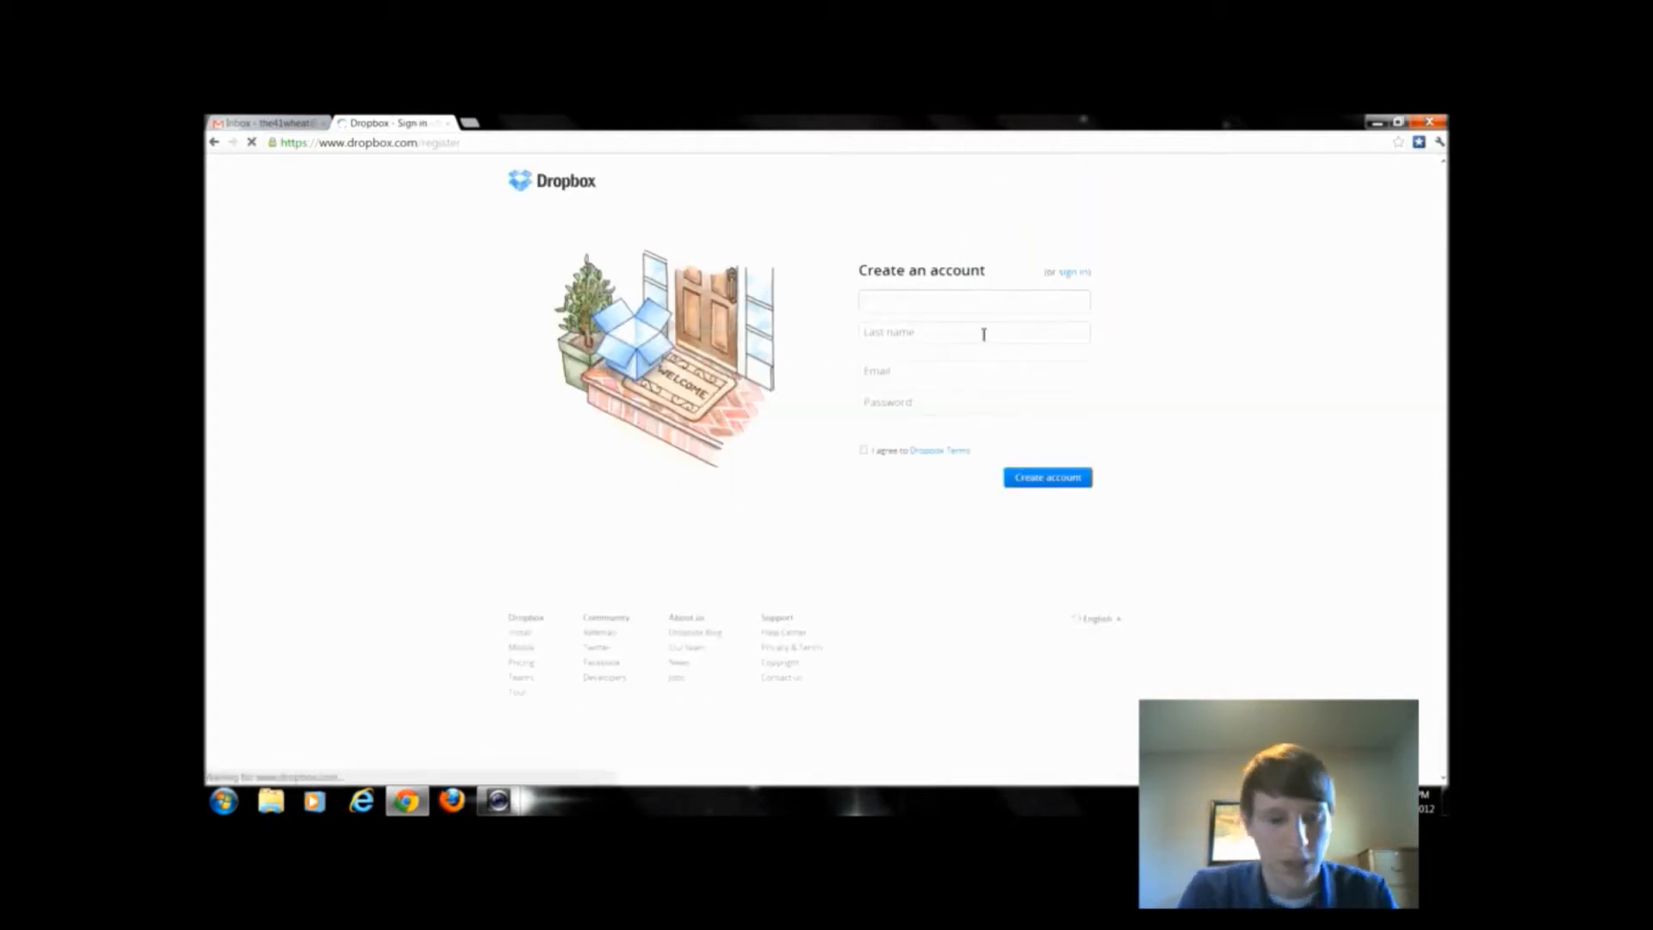
pyautogui.write('The41')
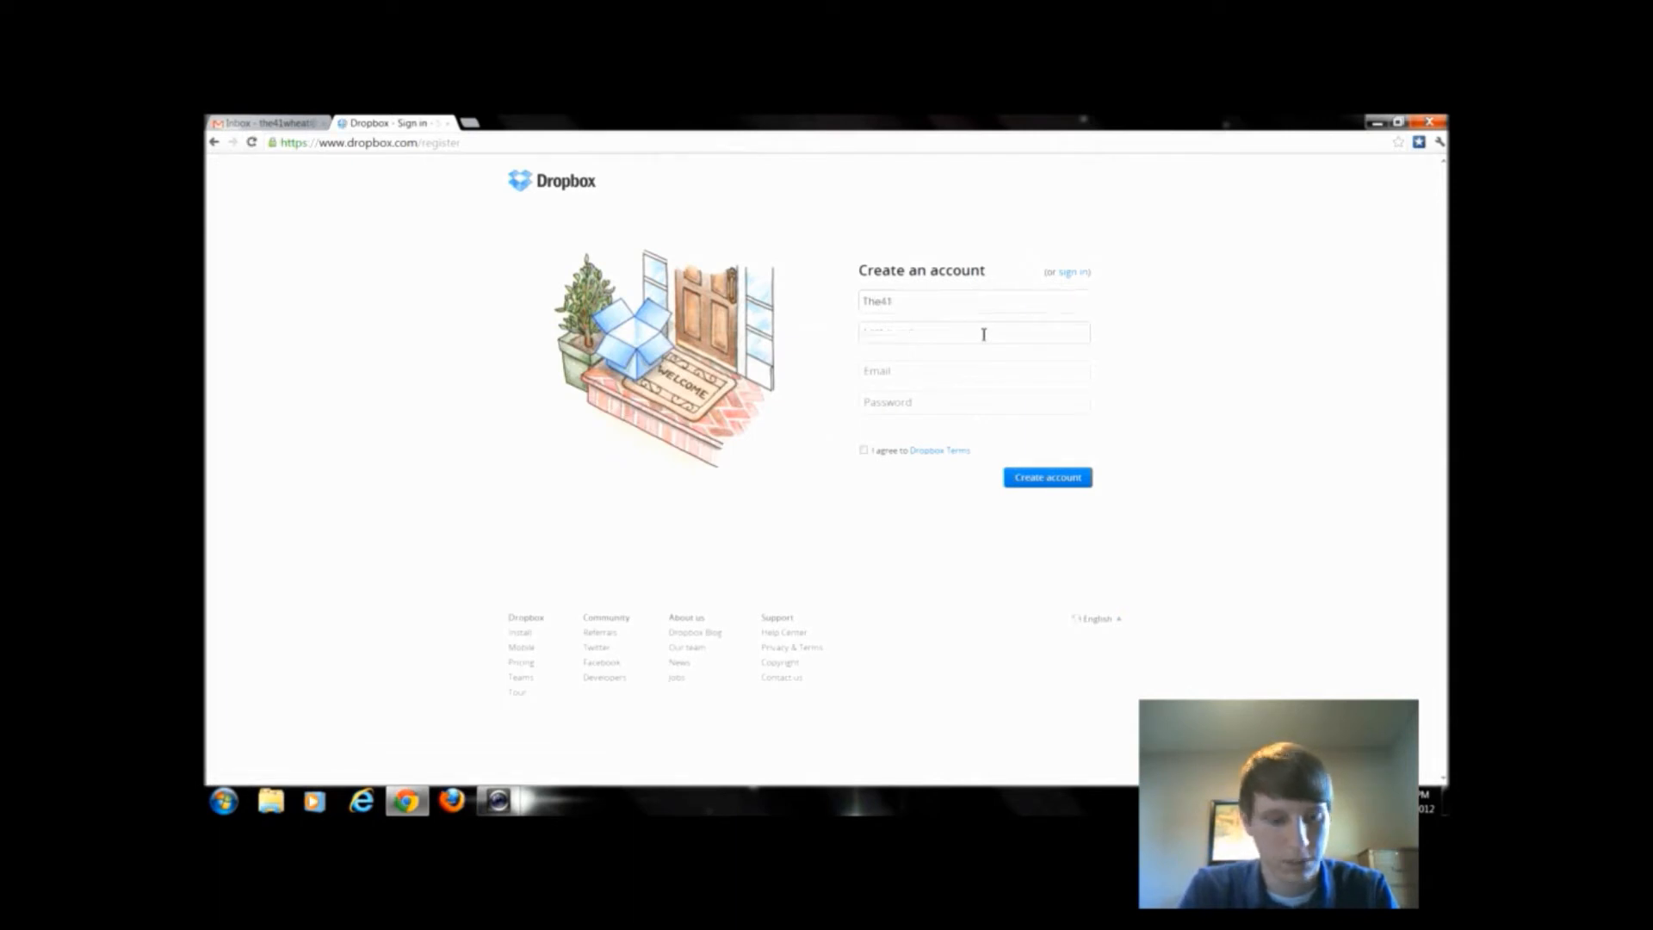
pyautogui.write('Wheat')
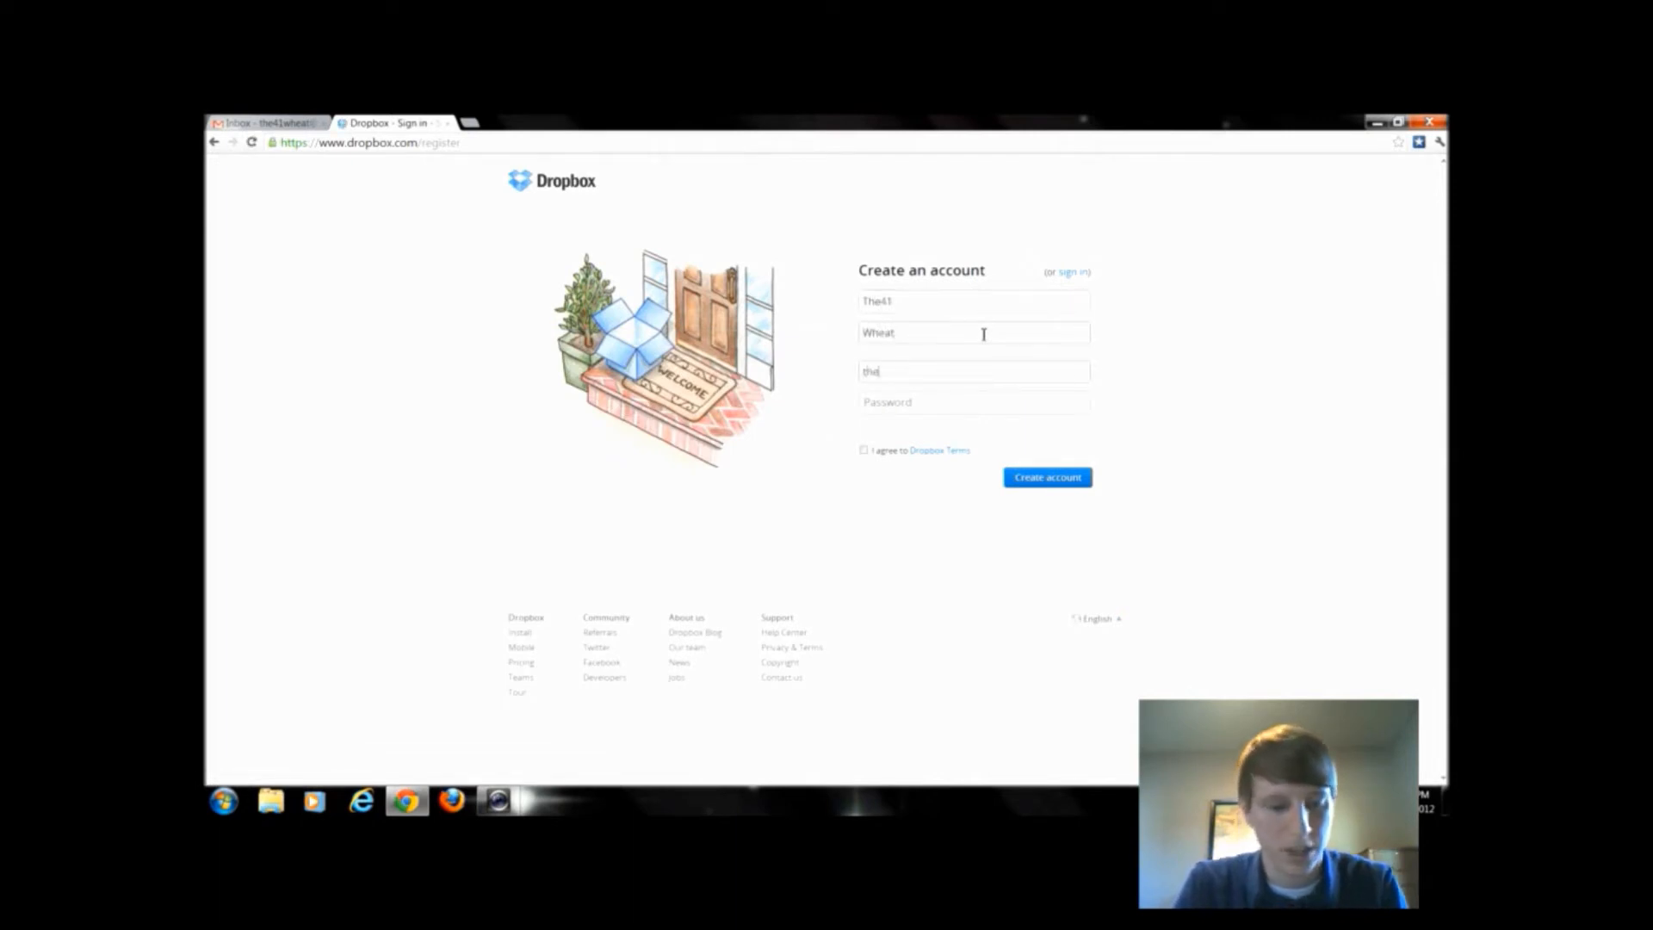
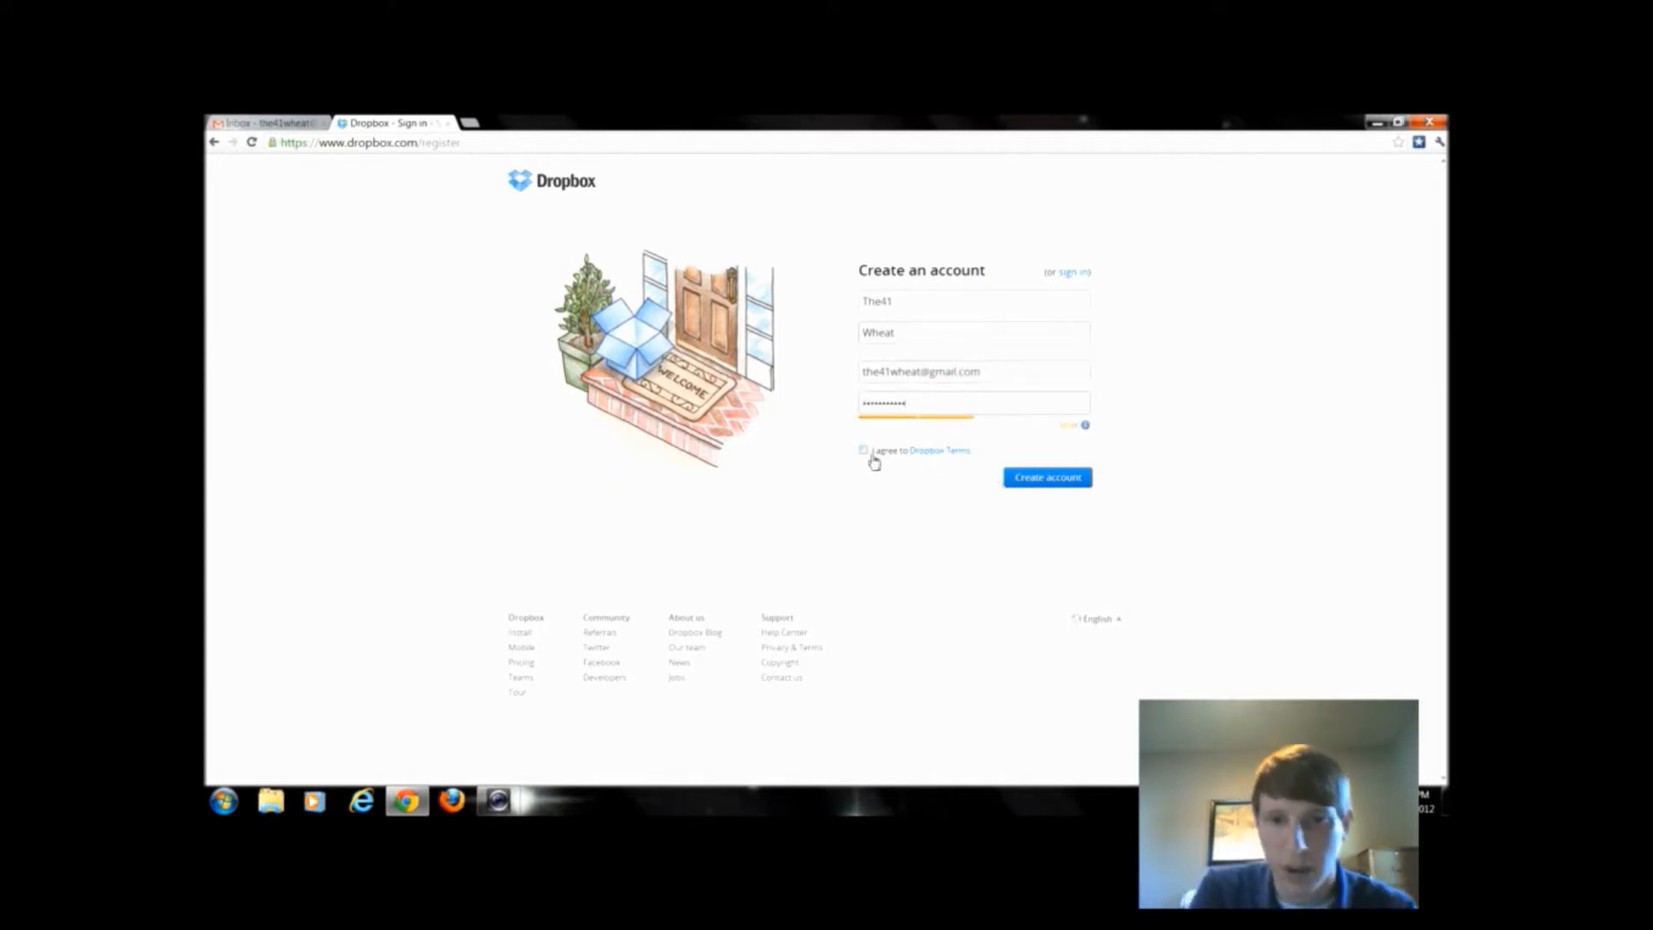
# Agree to the Dropbox Terms and create the account, starting the installer download
pyautogui.click(862, 450)
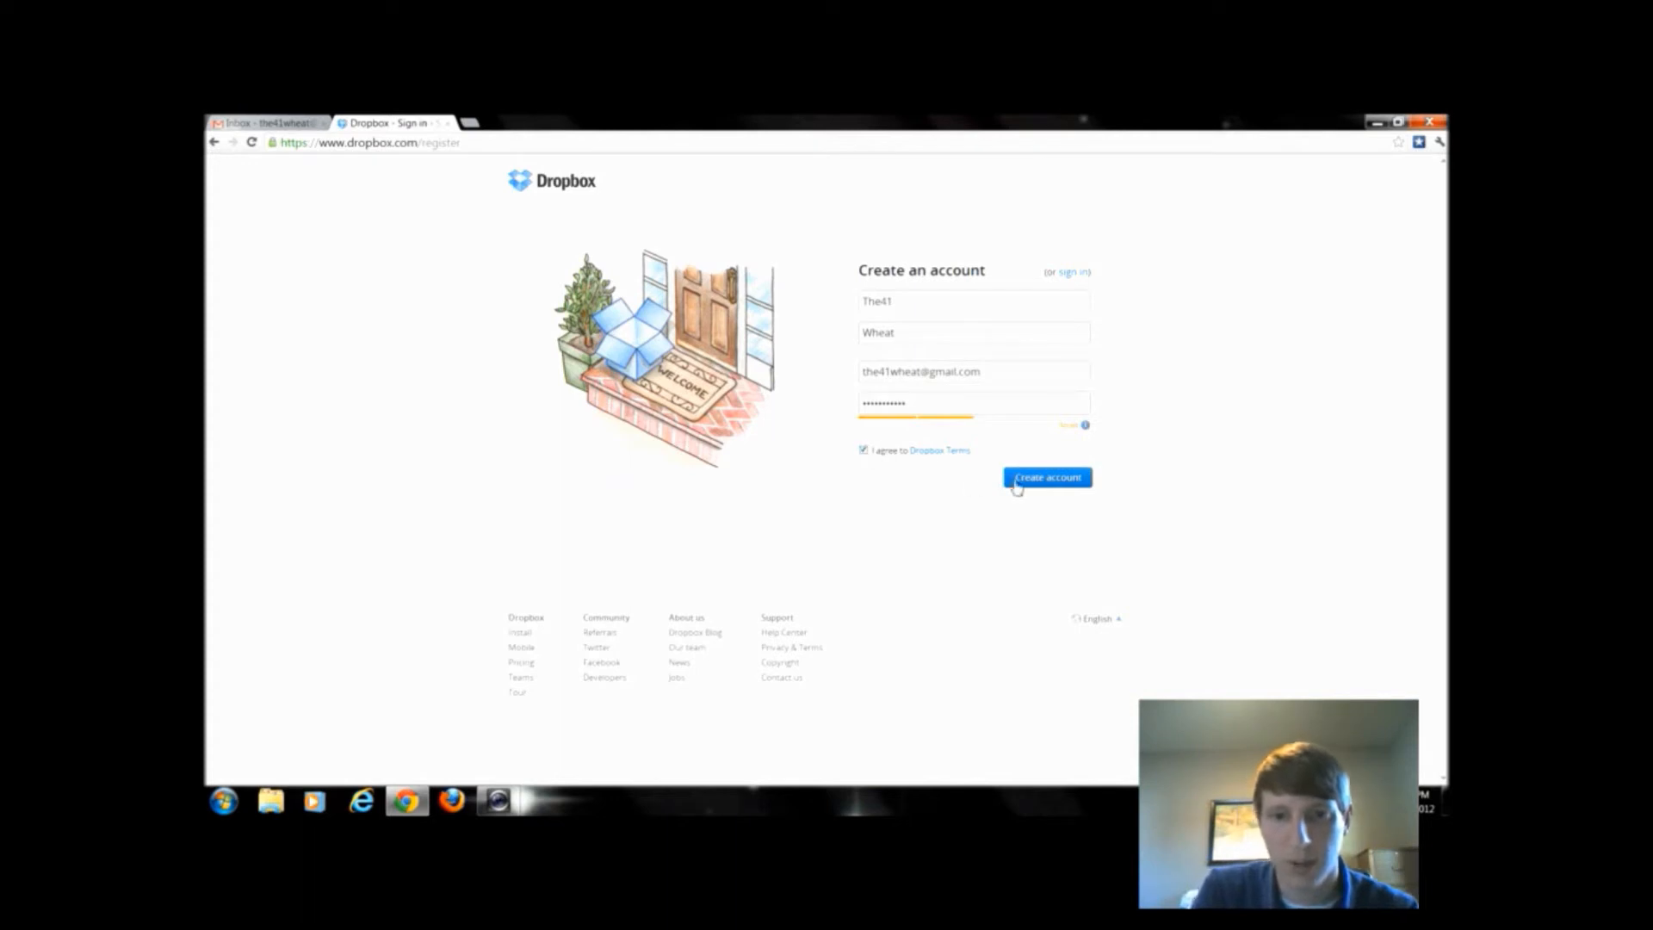
pyautogui.click(1046, 477)
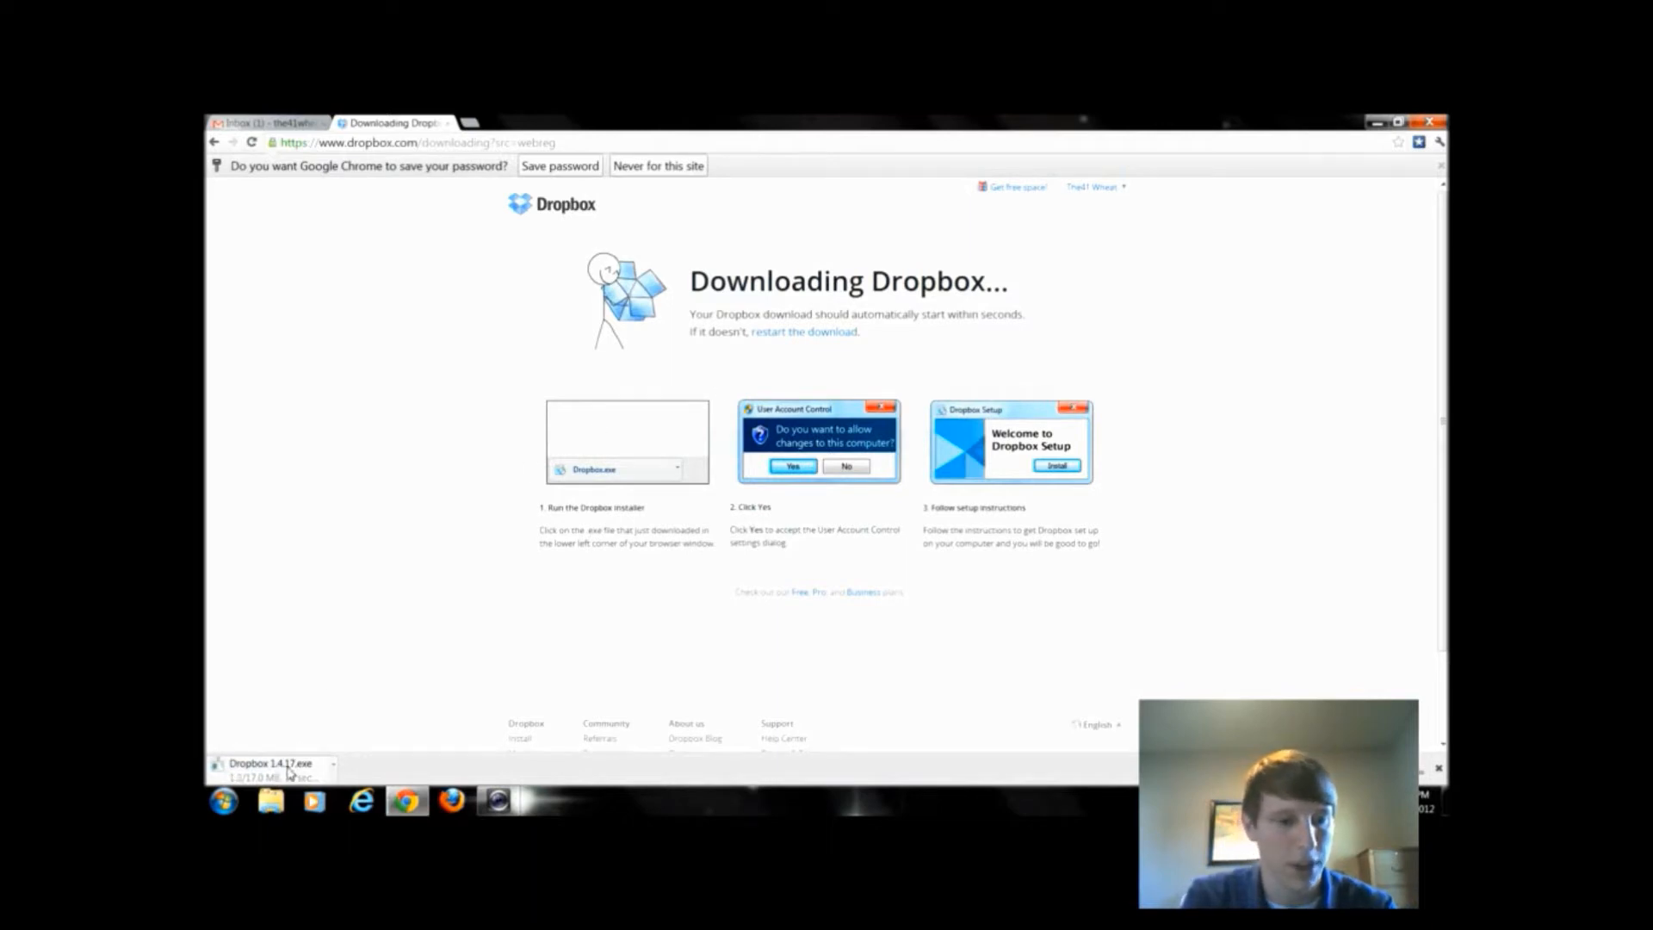
# Run the downloaded Dropbox installer past the security warning and install the desktop client
pyautogui.click(268, 763)
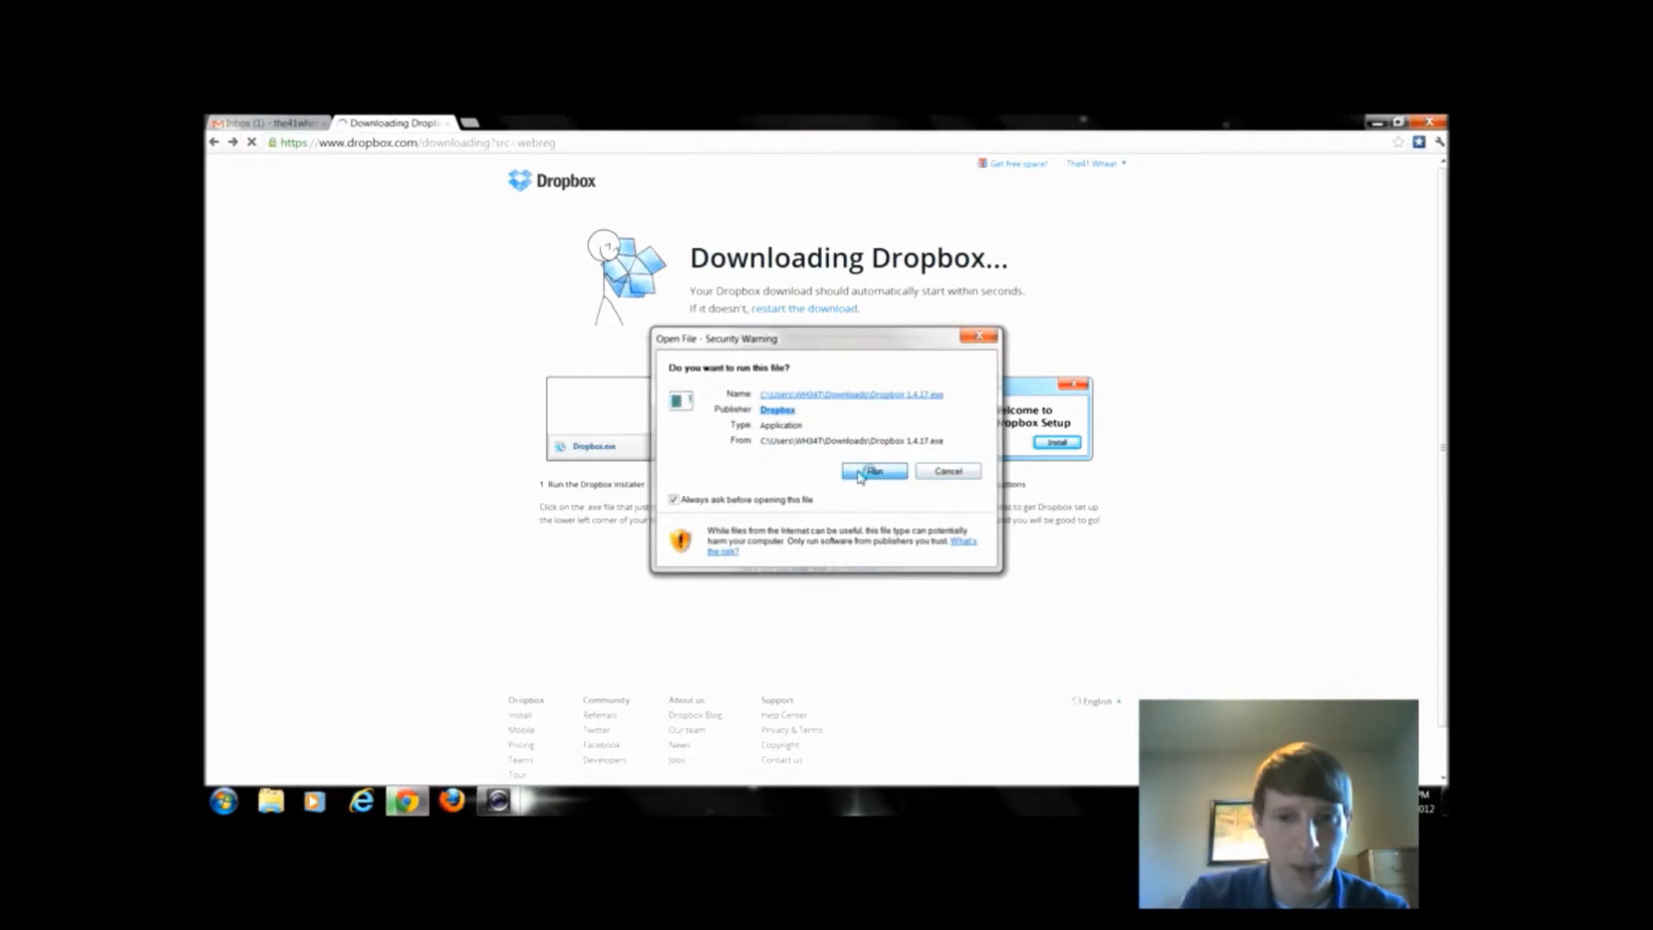
pyautogui.click(873, 470)
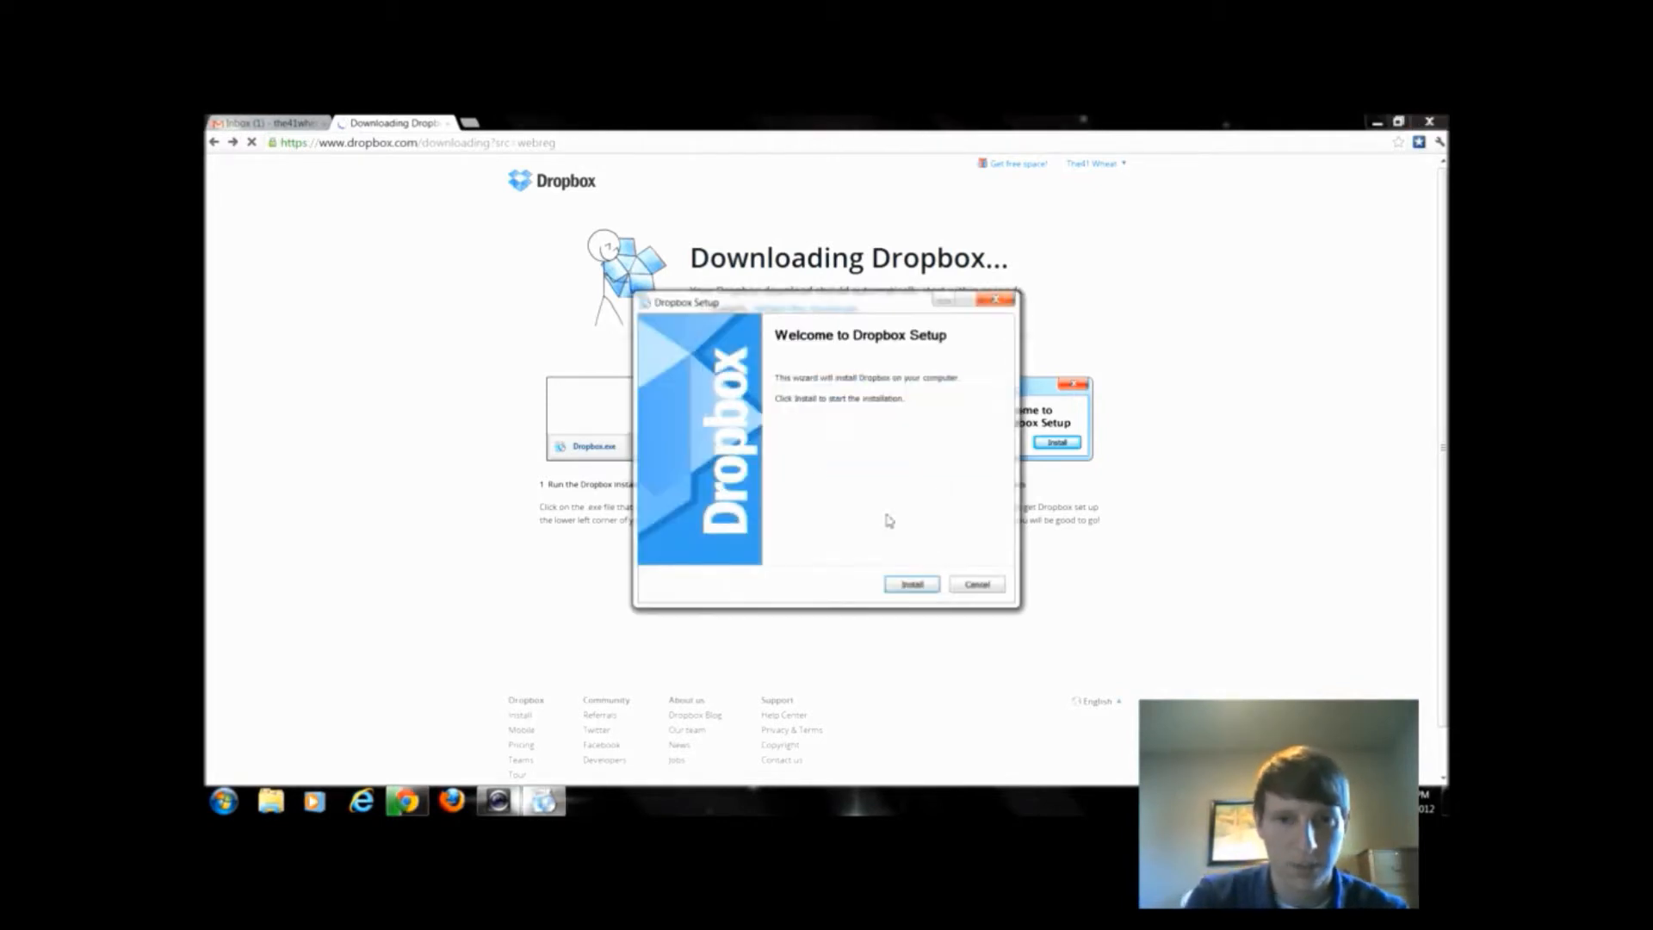
pyautogui.click(909, 584)
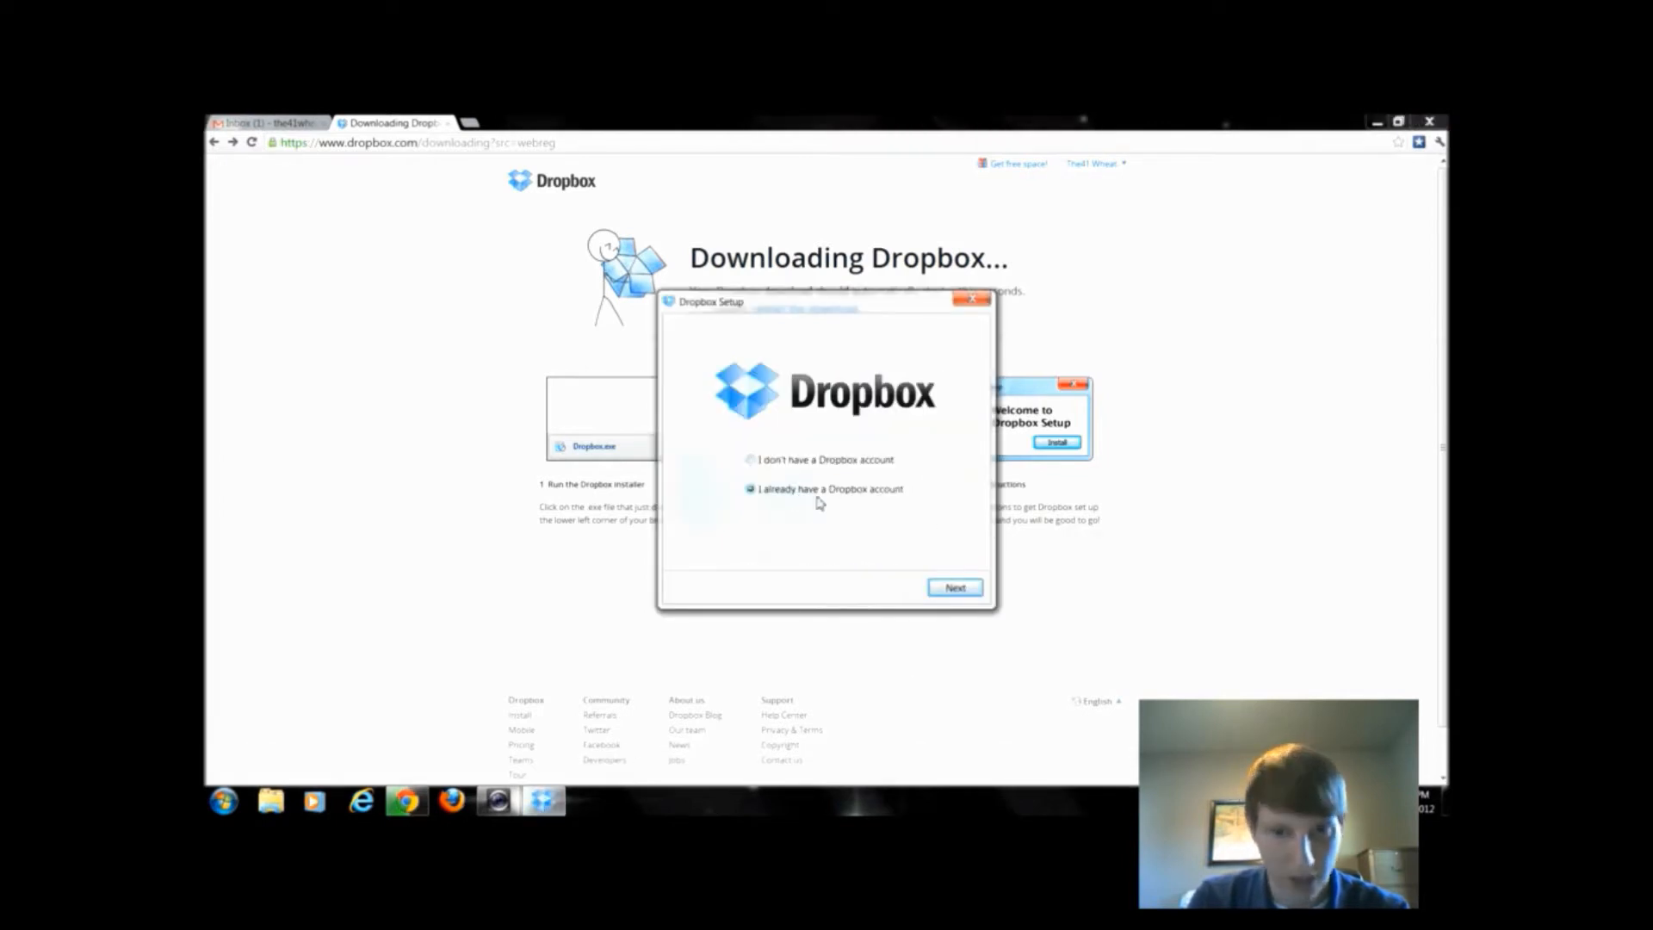
pyautogui.click(952, 587)
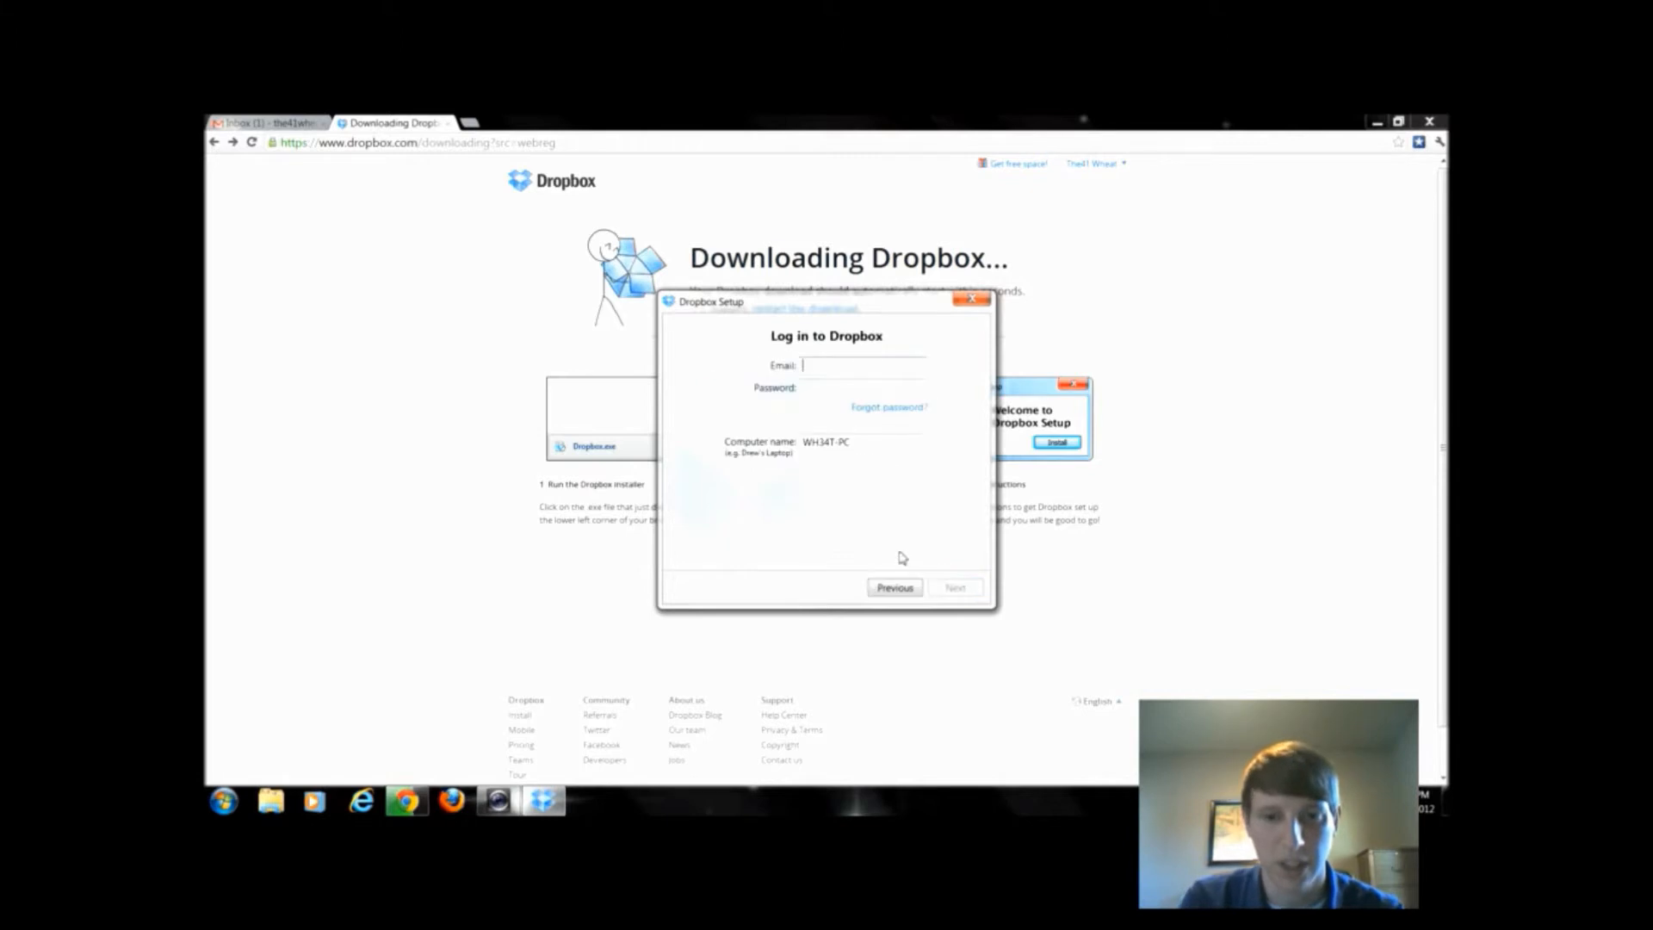
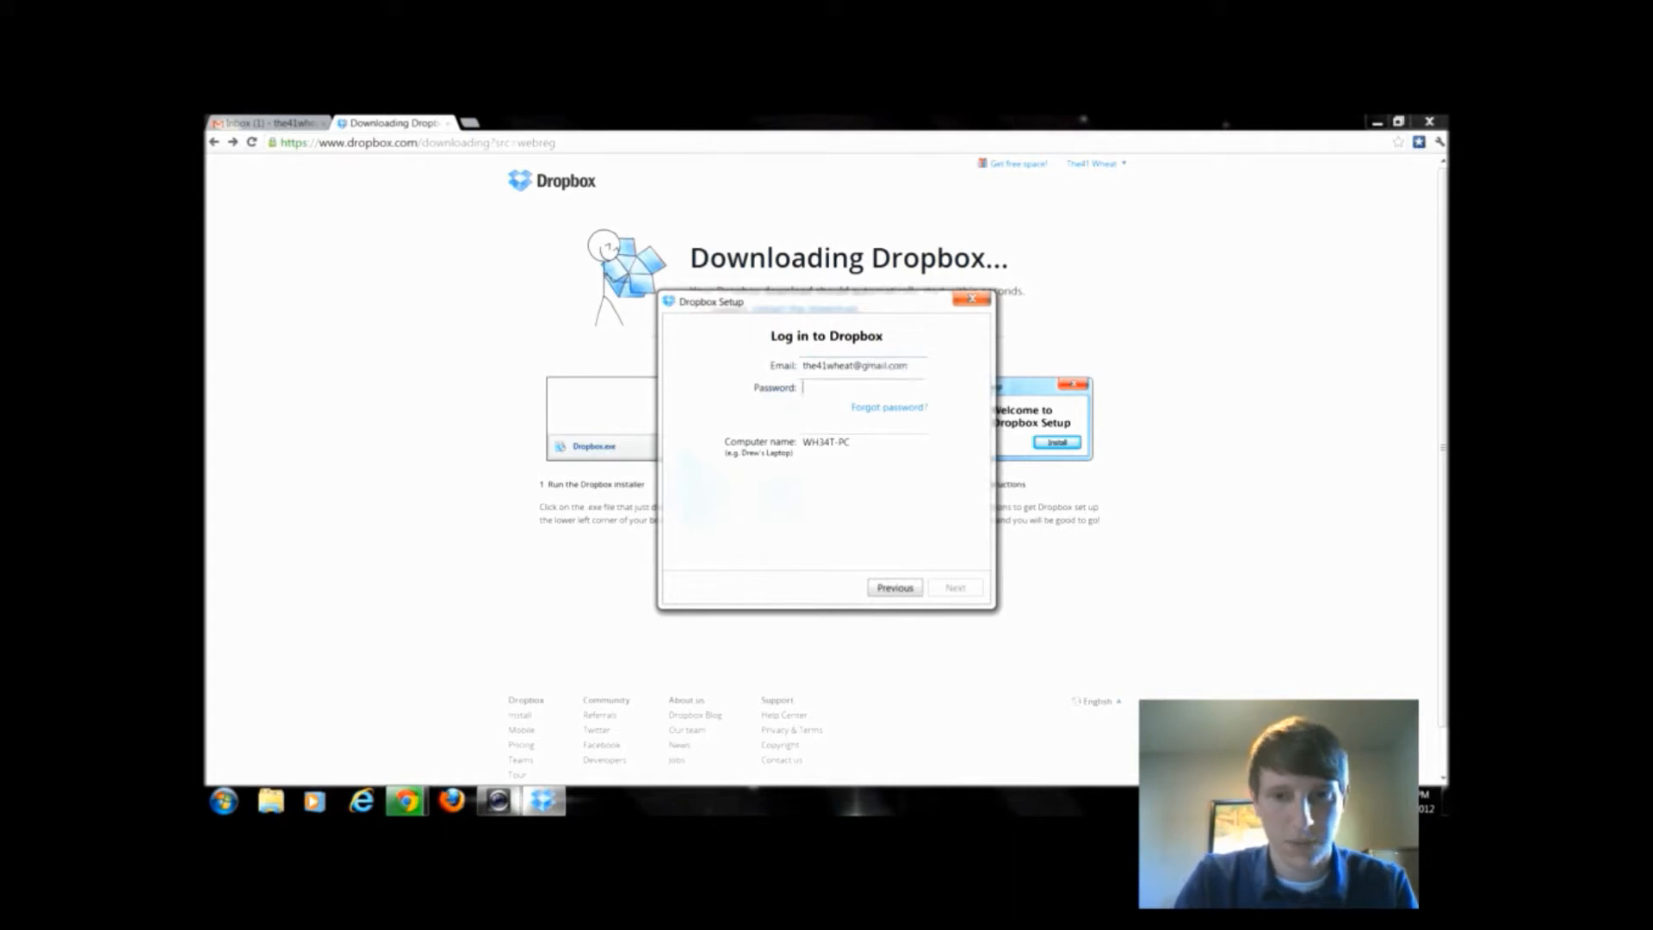
pyautogui.write('password')
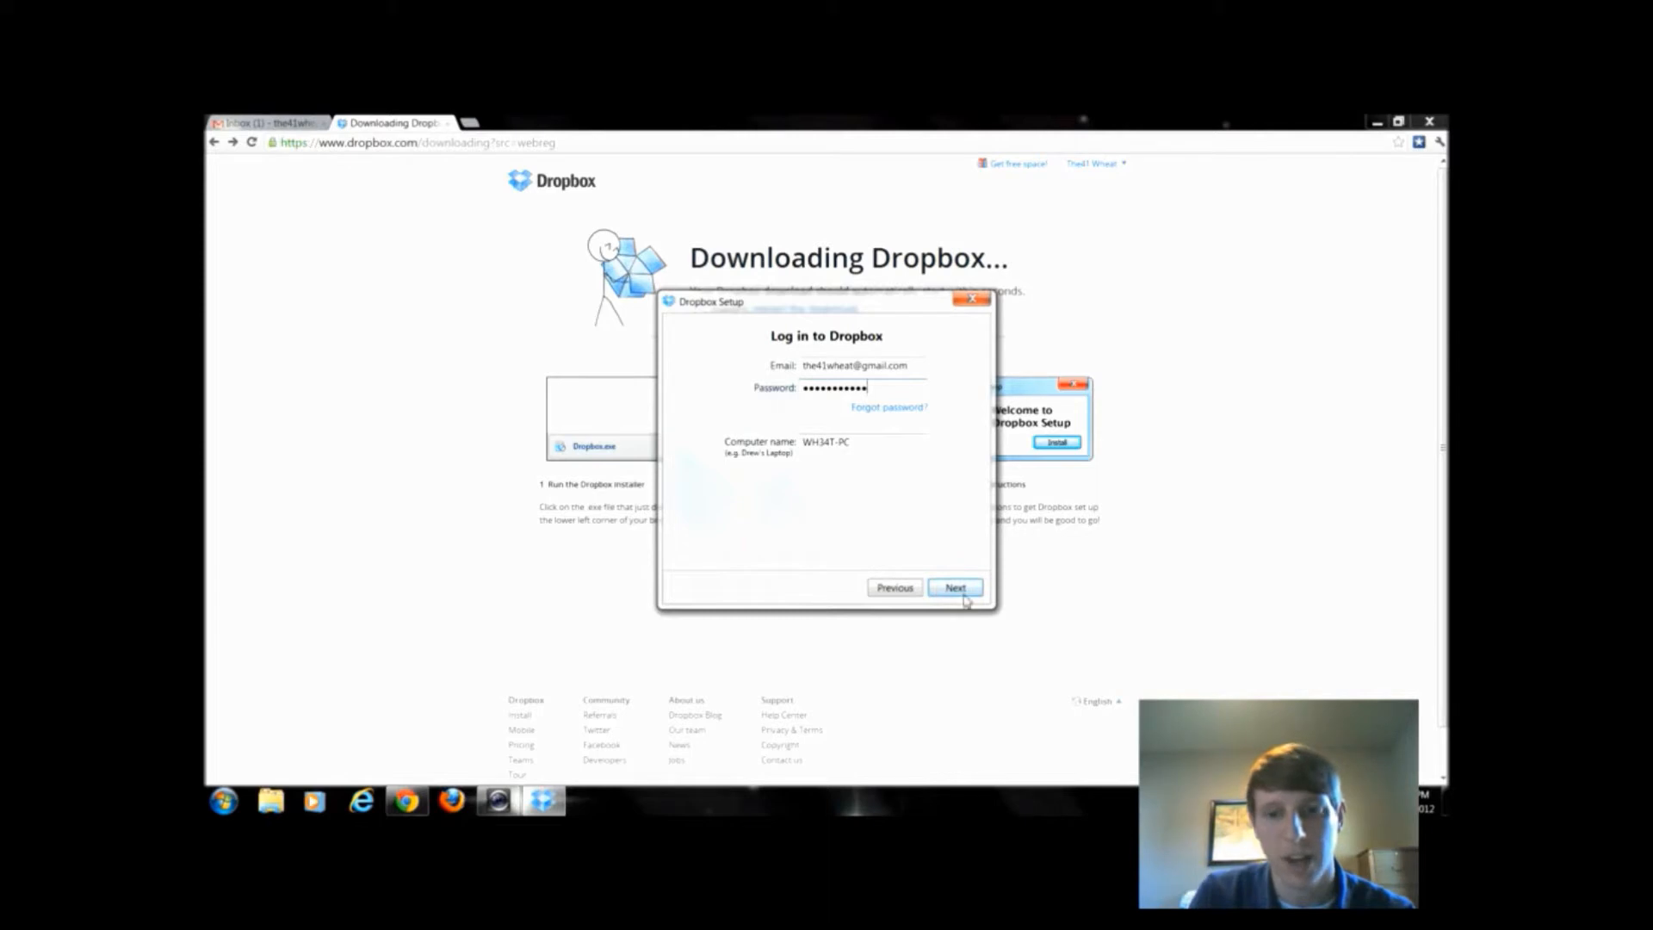
pyautogui.click(955, 587)
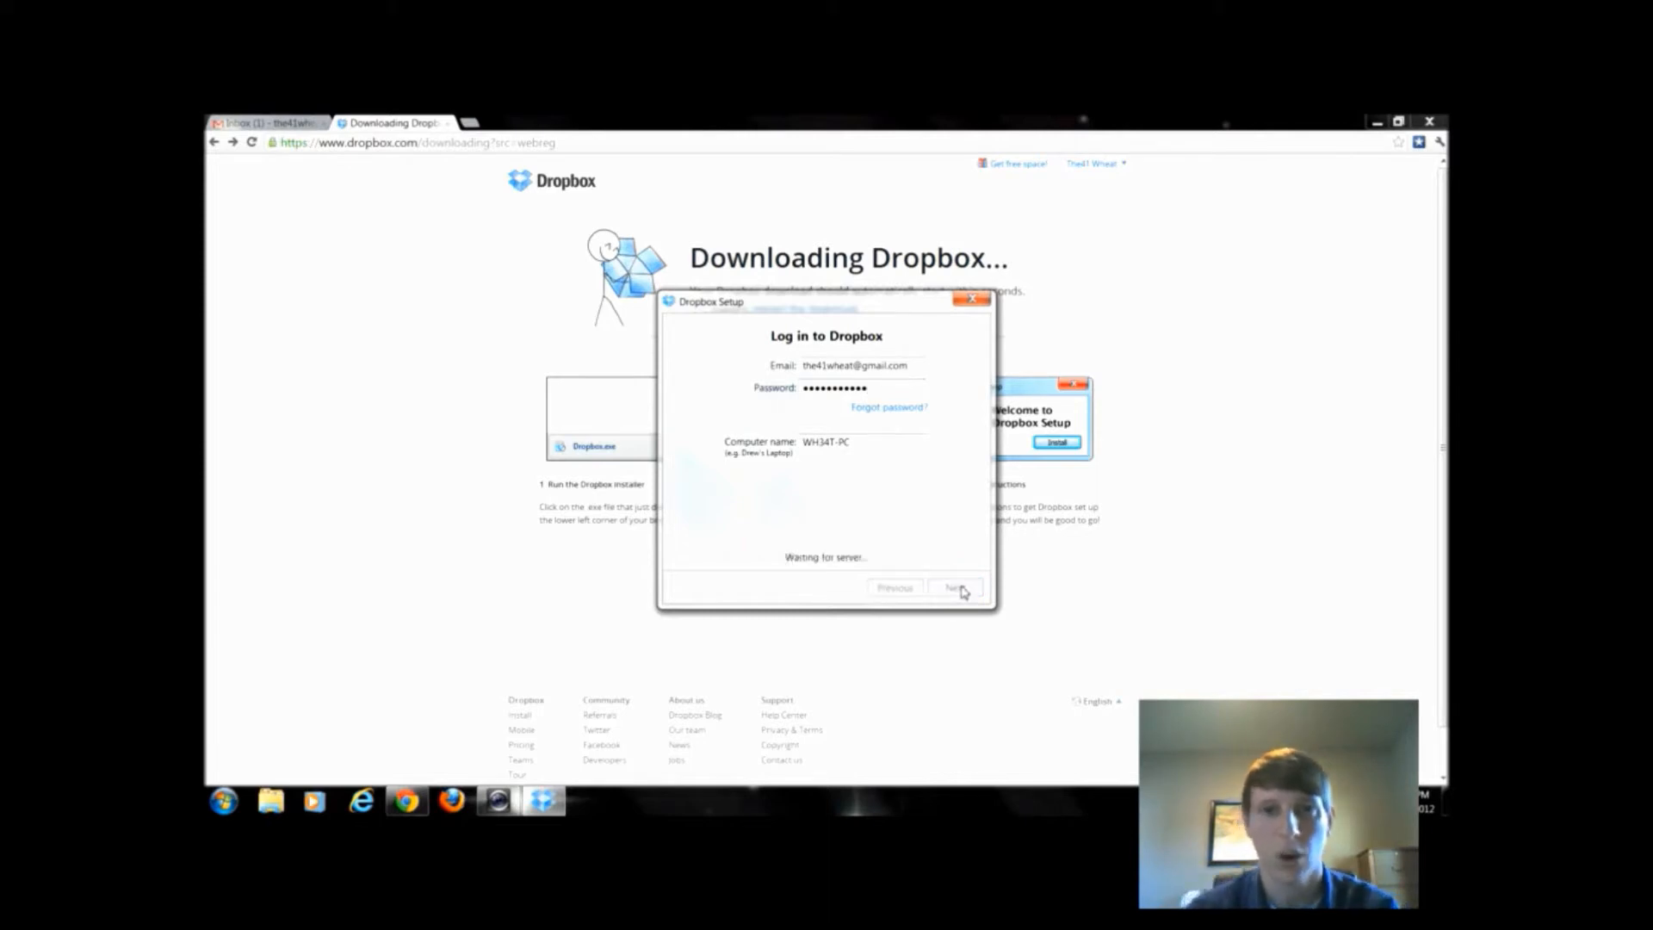
pyautogui.click(954, 587)
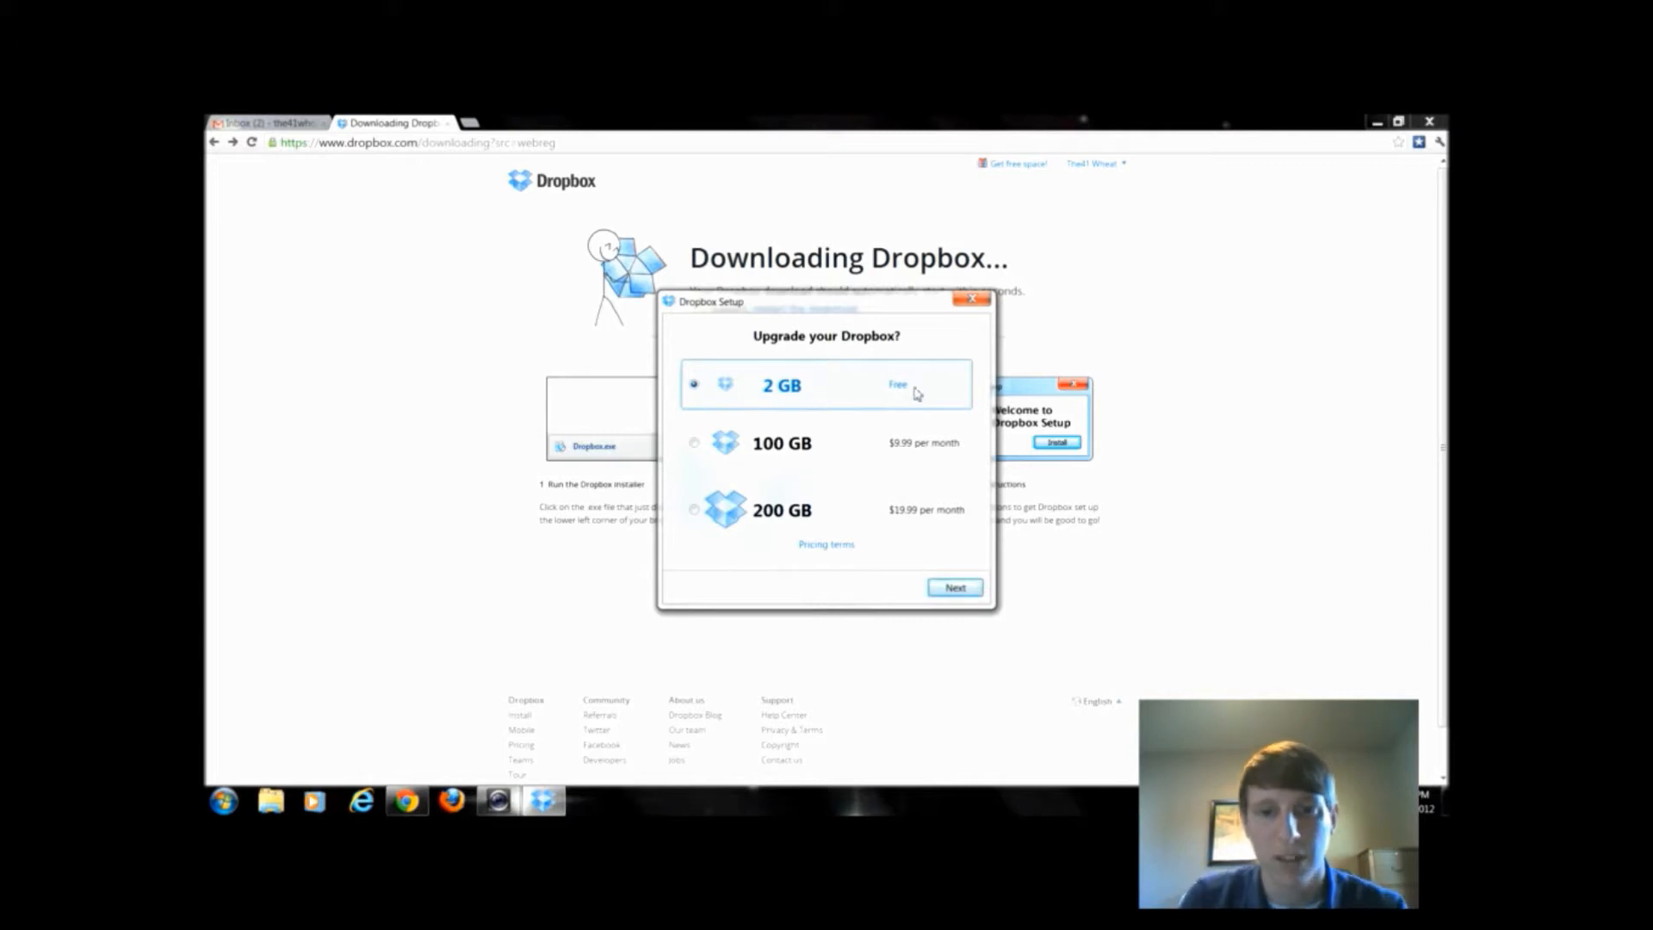
# Finish setup on the 2 GB Free plan with Typical settings, skipping the phone number and the welcome tour
pyautogui.click(952, 588)
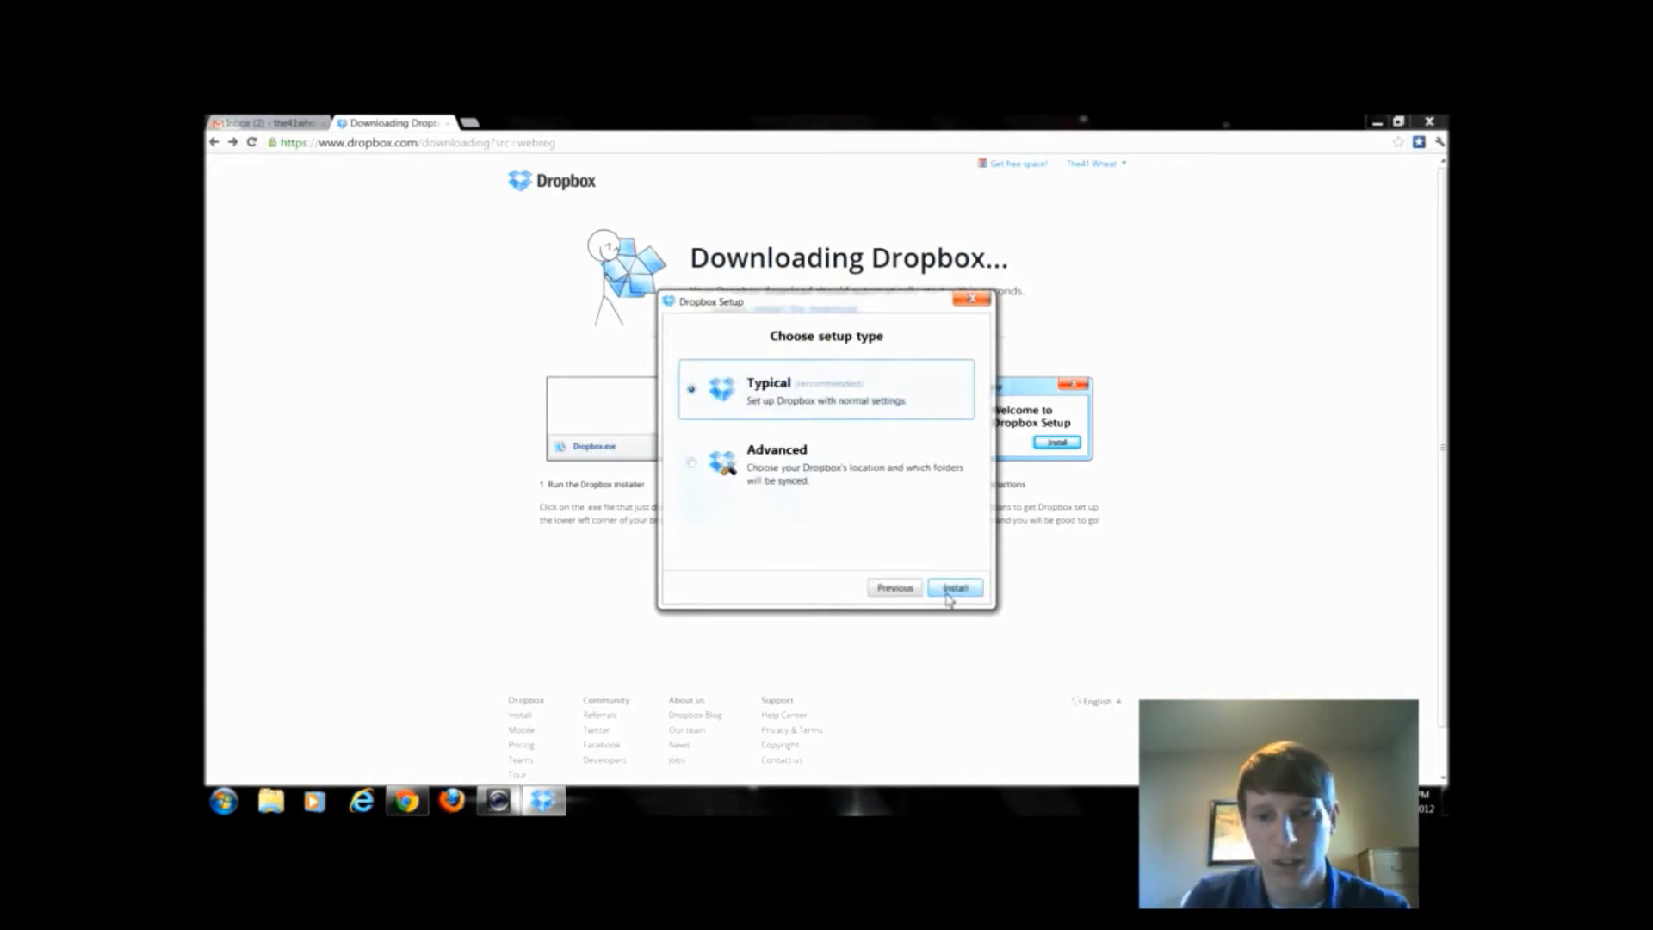
pyautogui.moveTo(992, 616)
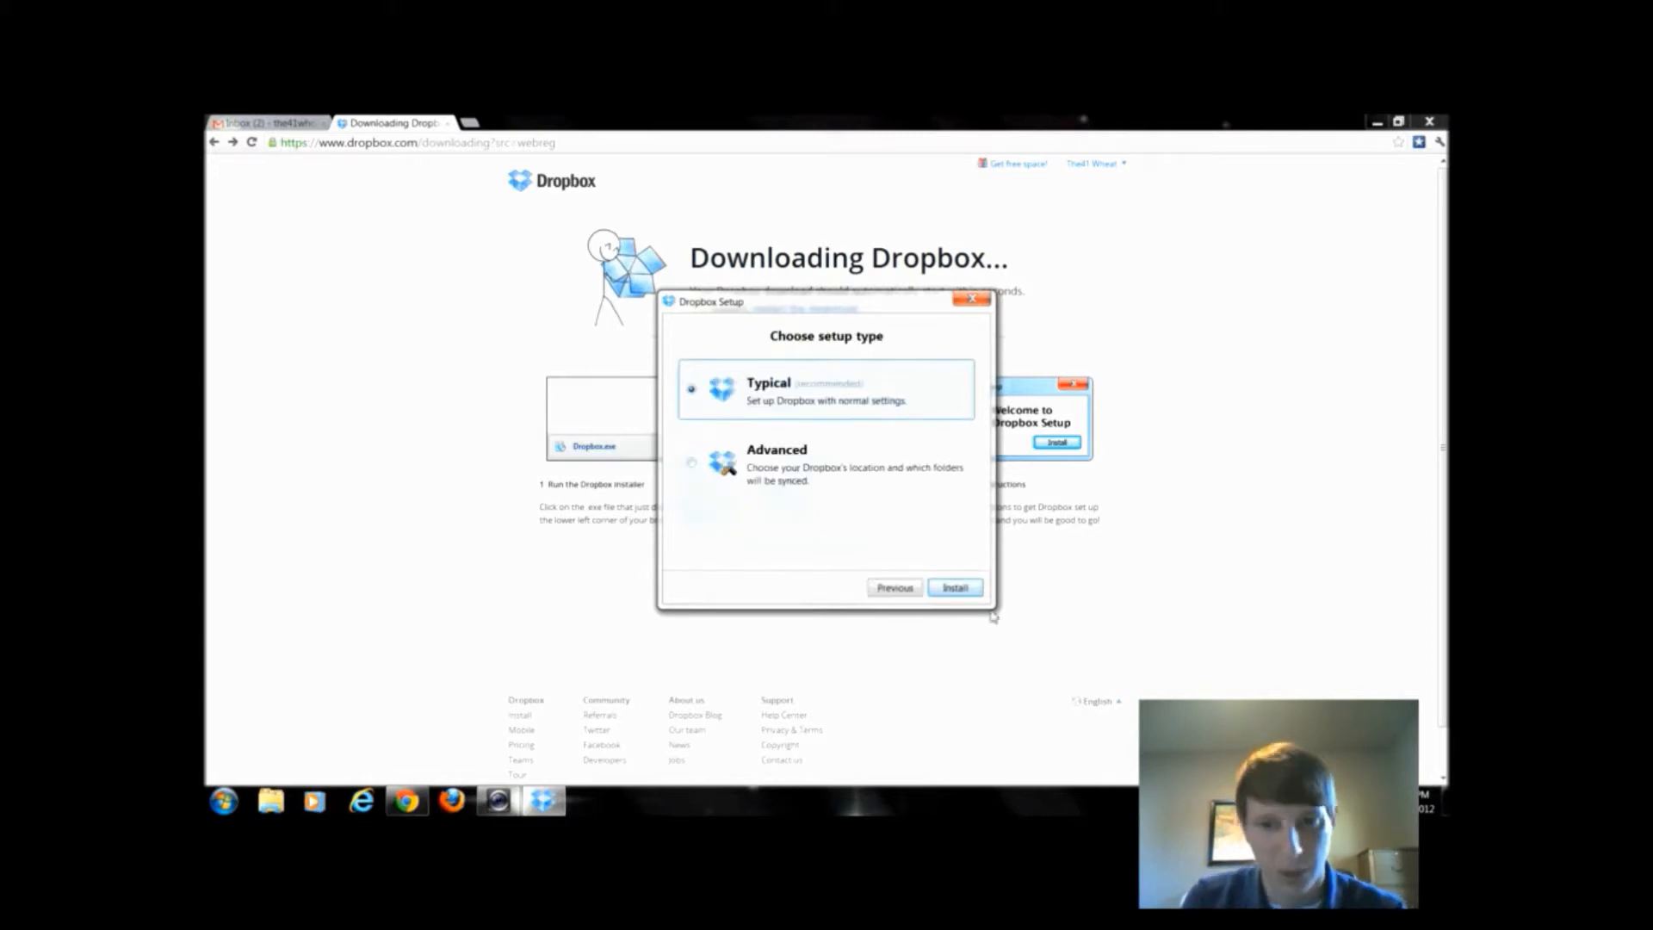
pyautogui.click(954, 588)
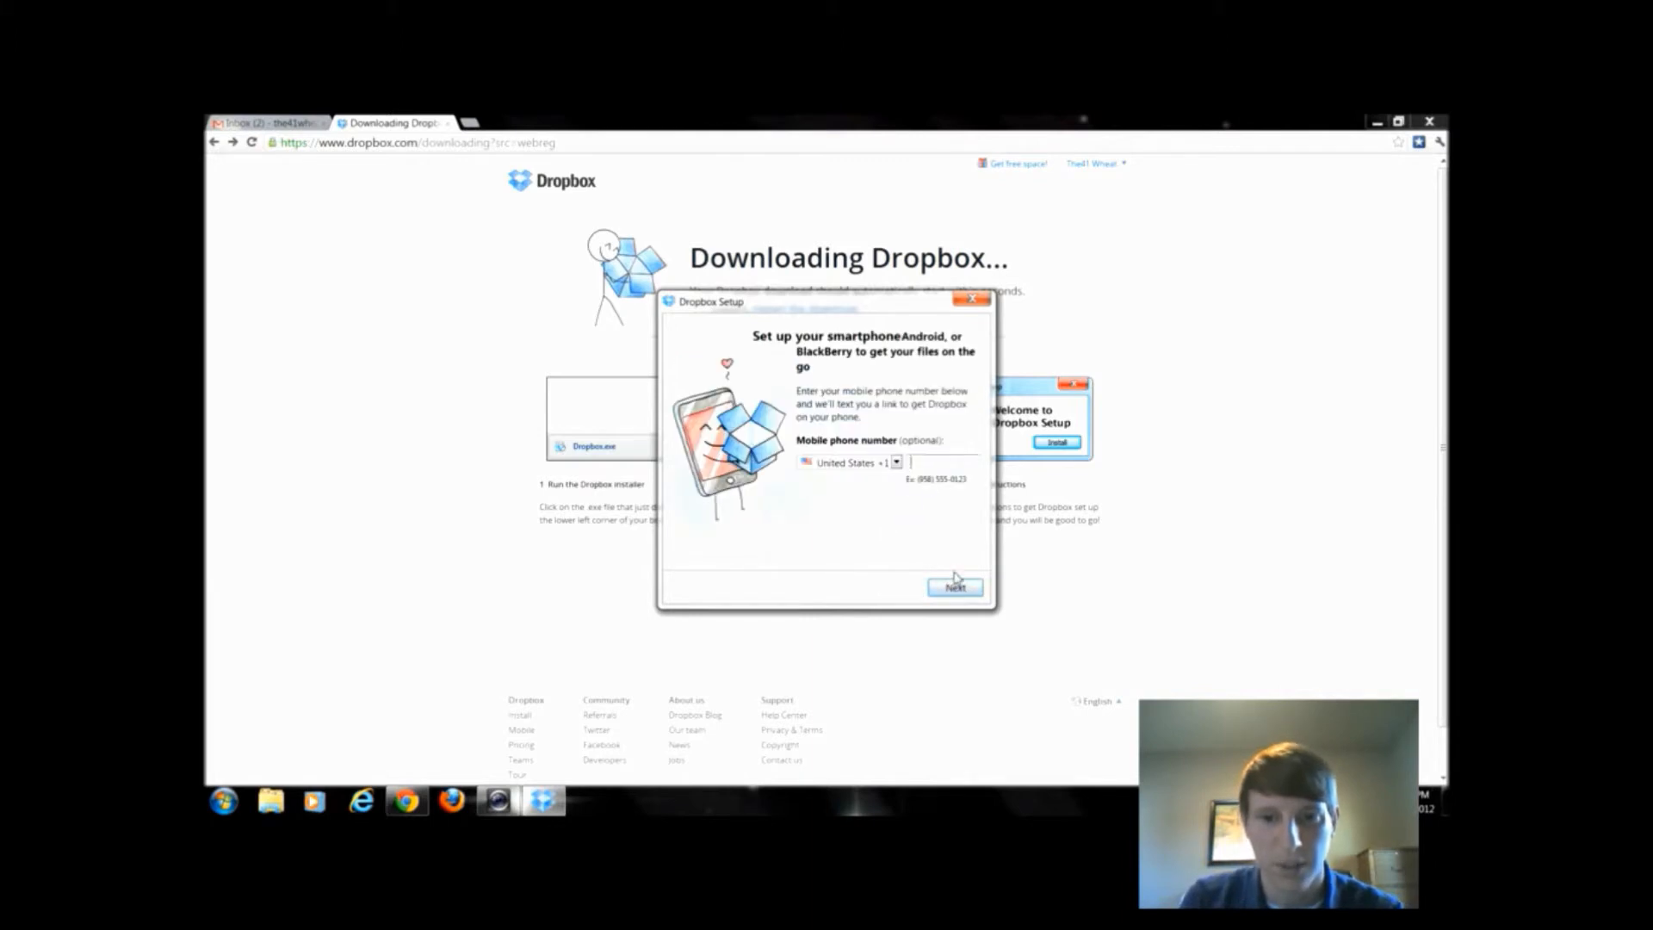
pyautogui.click(954, 587)
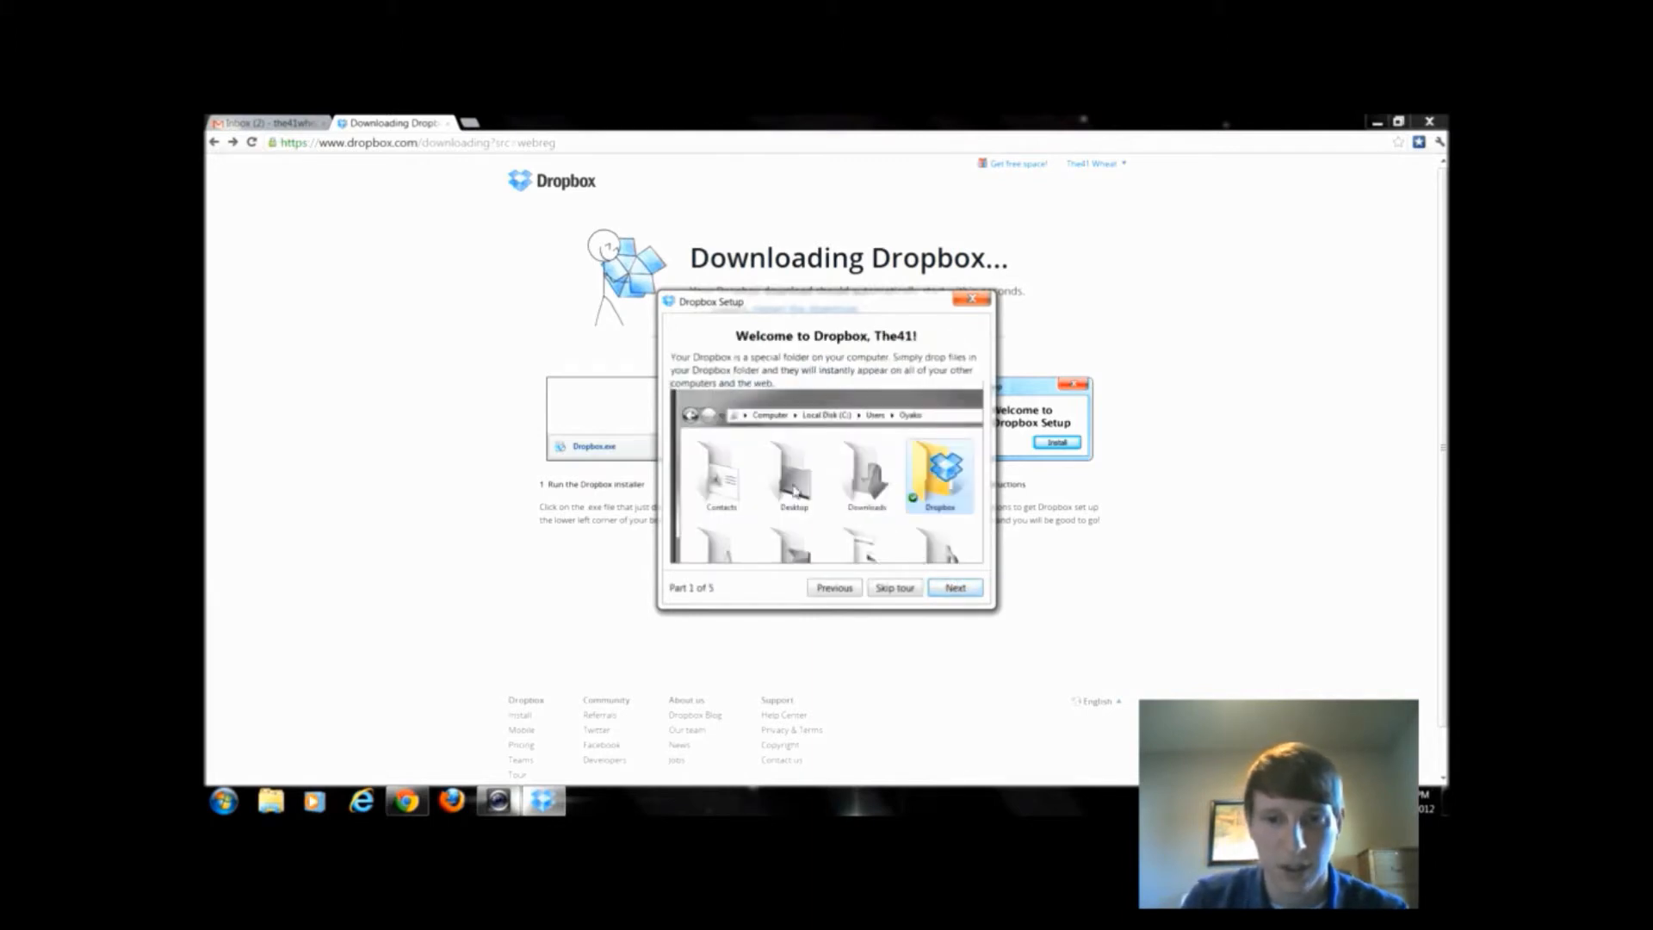
pyautogui.click(954, 587)
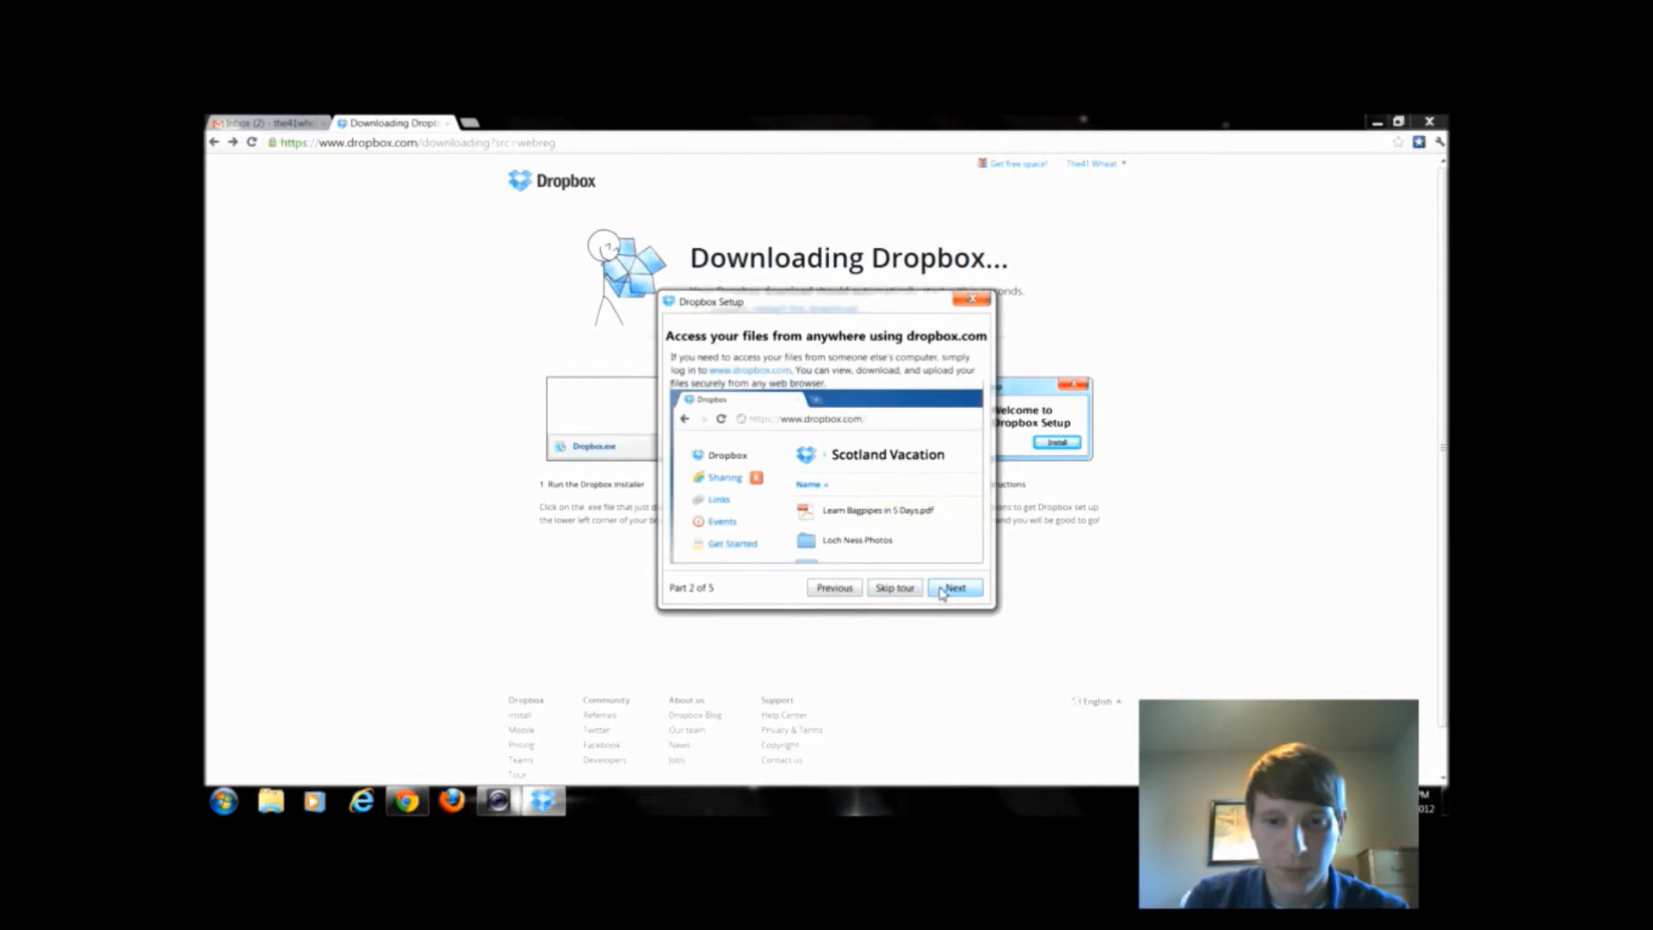
pyautogui.click(955, 587)
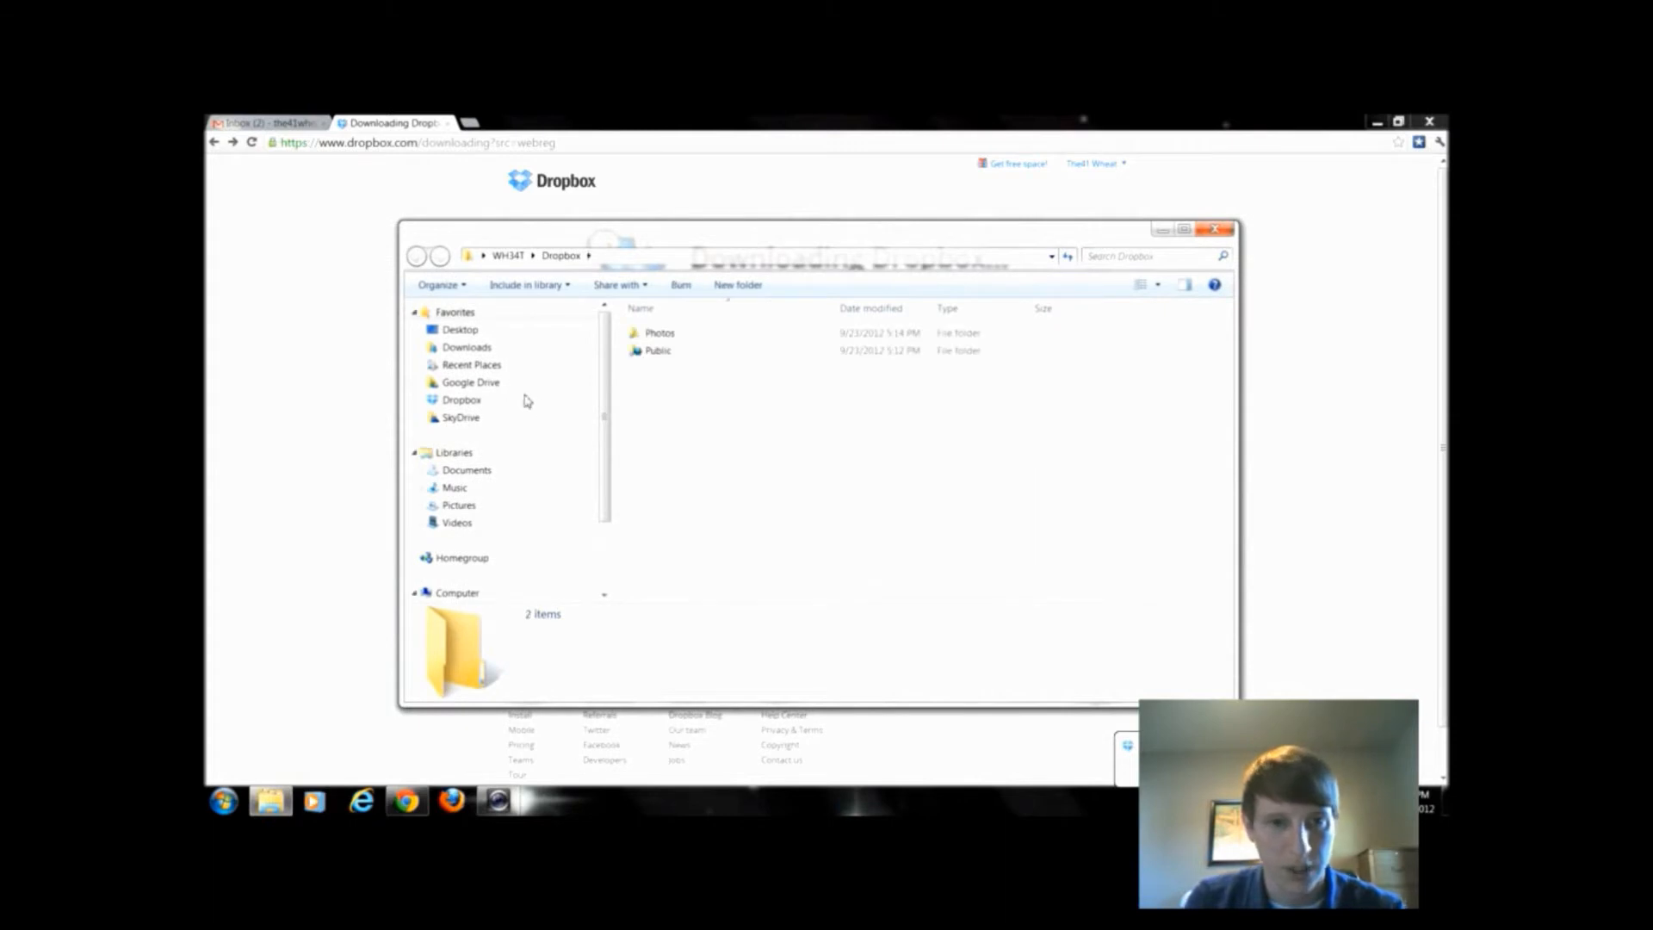
pyautogui.moveTo(676, 358)
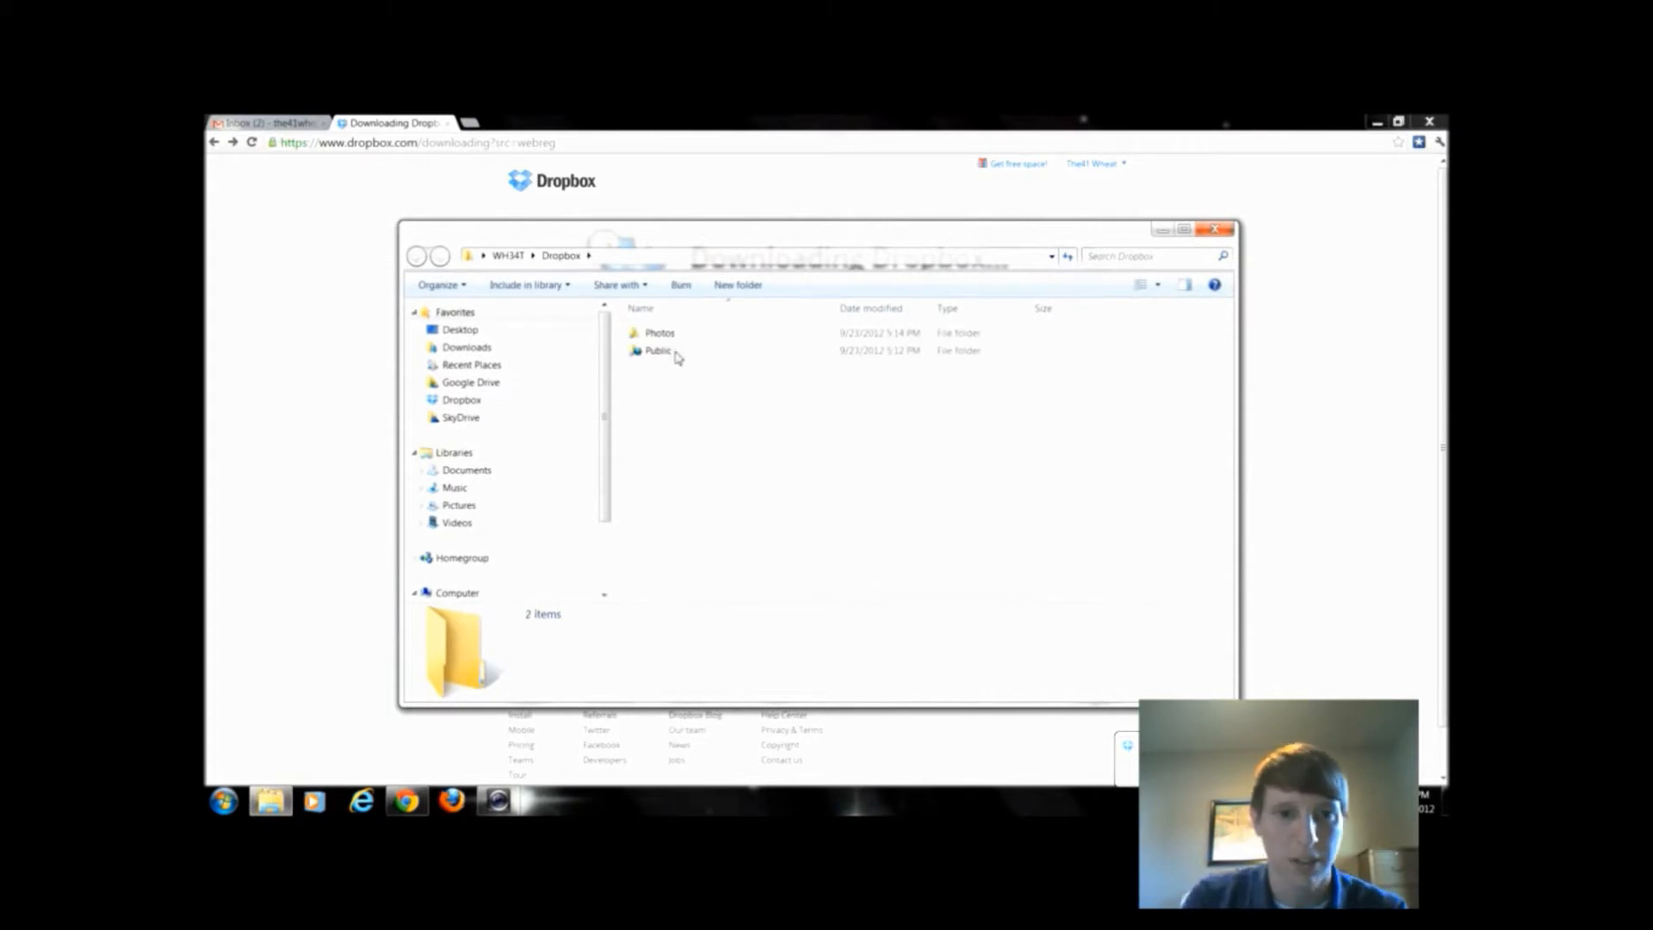
pyautogui.moveTo(659, 367)
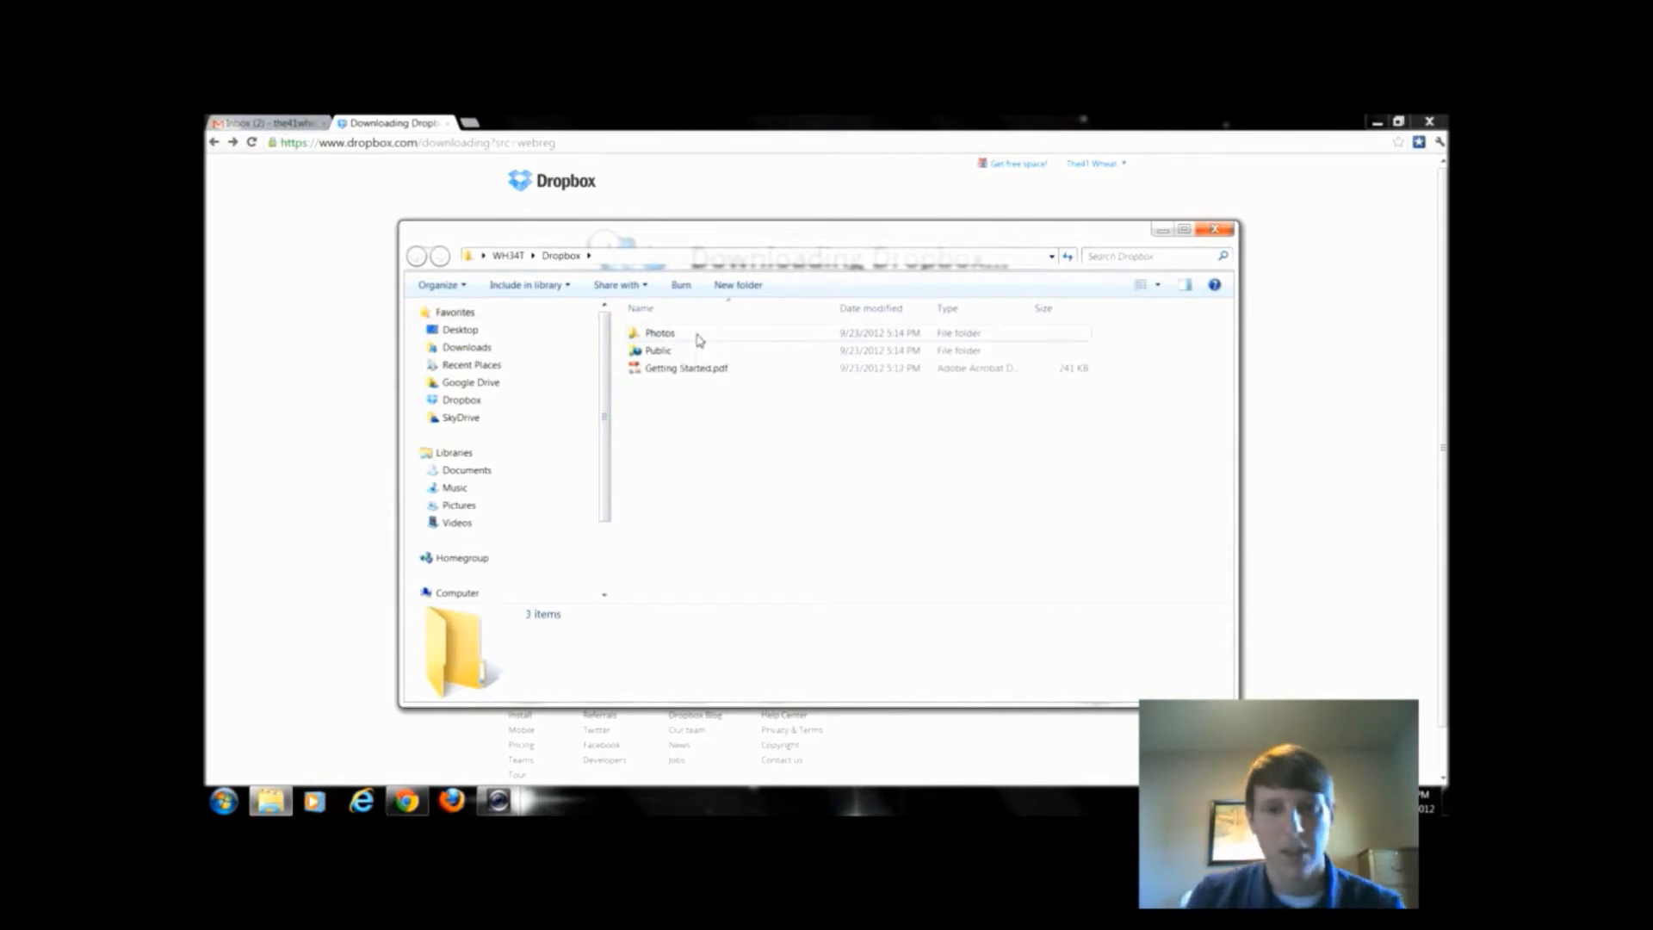
# Select the Photos folder in the Dropbox folder, then clear the selection
pyautogui.click(660, 332)
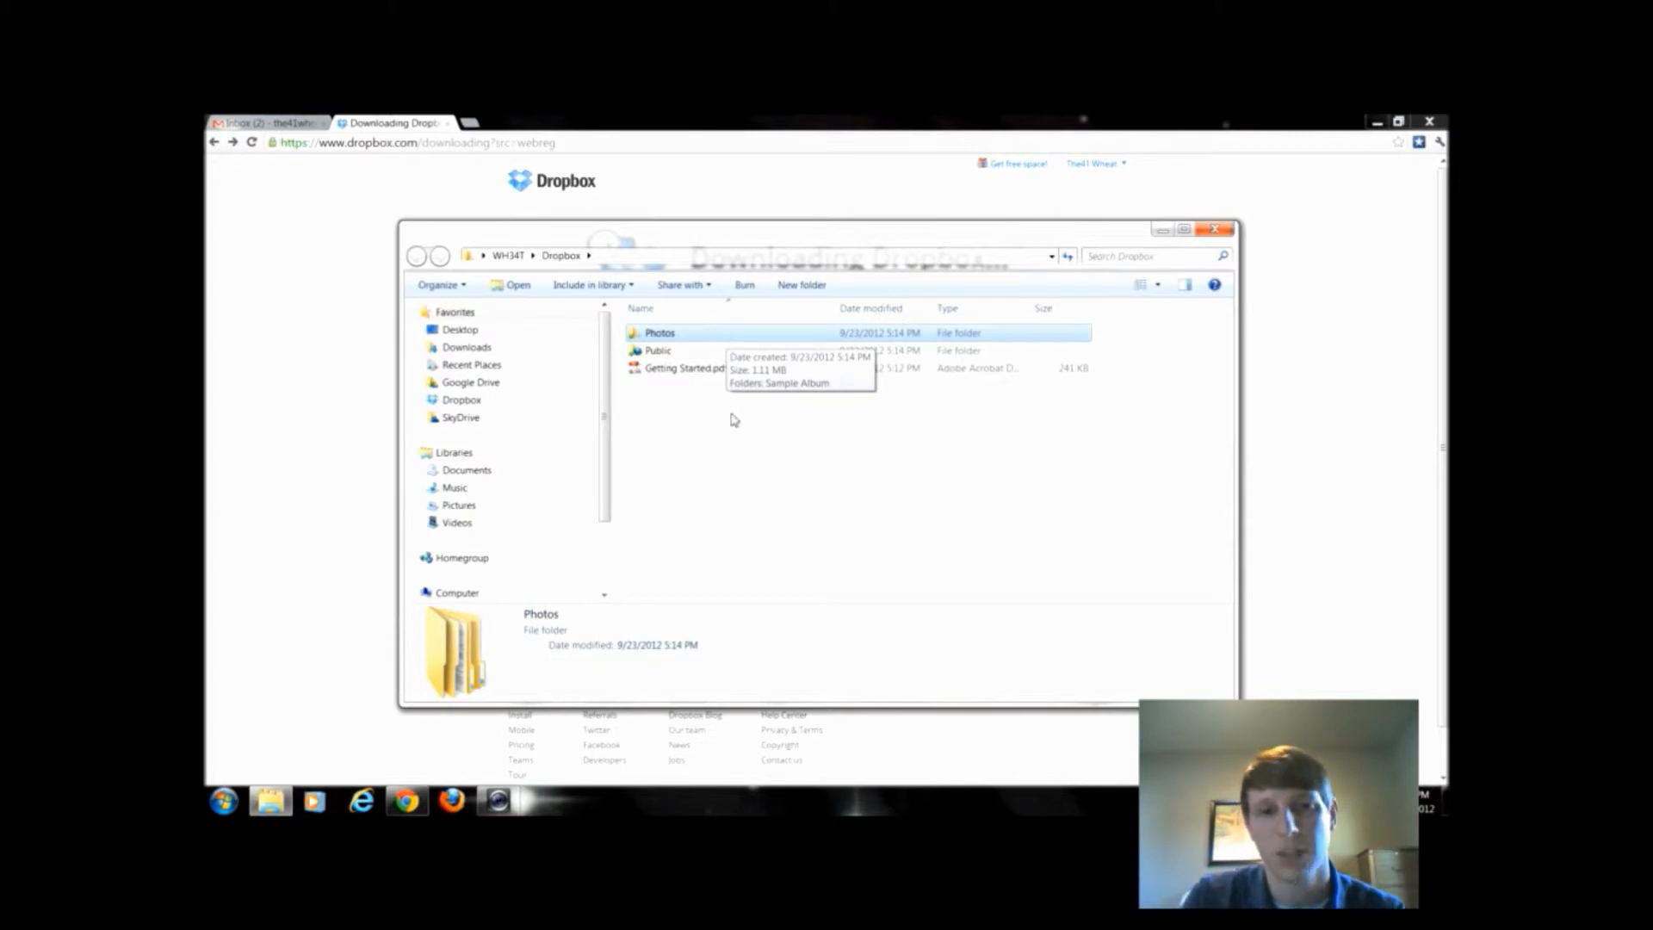
pyautogui.click(706, 422)
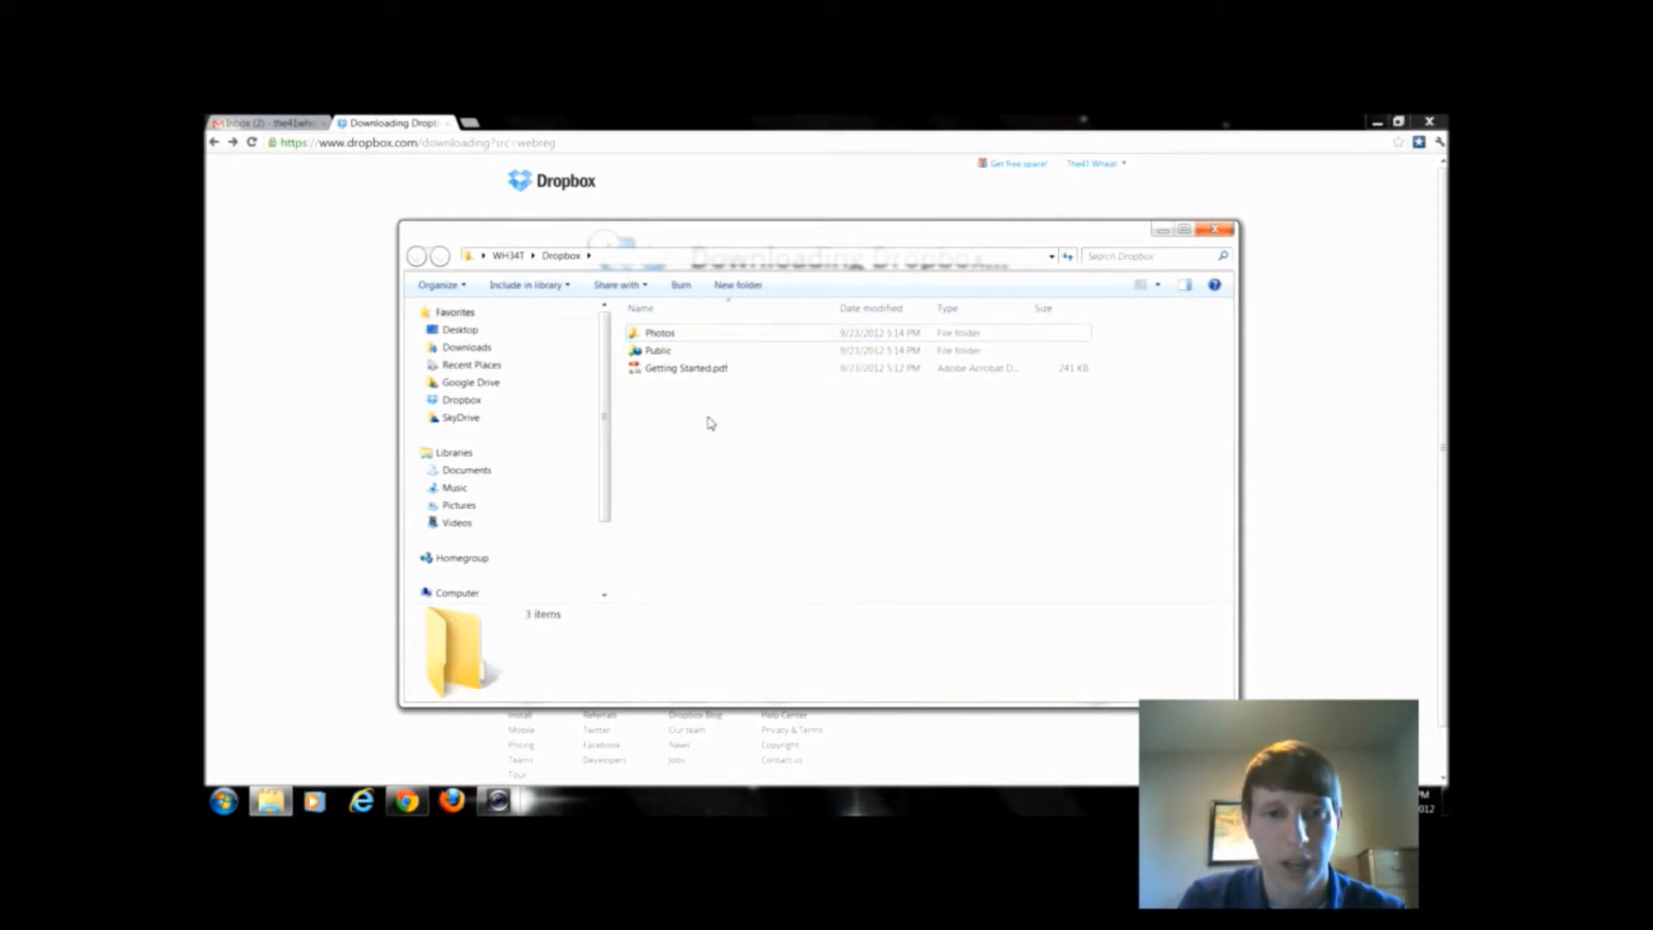
pyautogui.moveTo(720, 362)
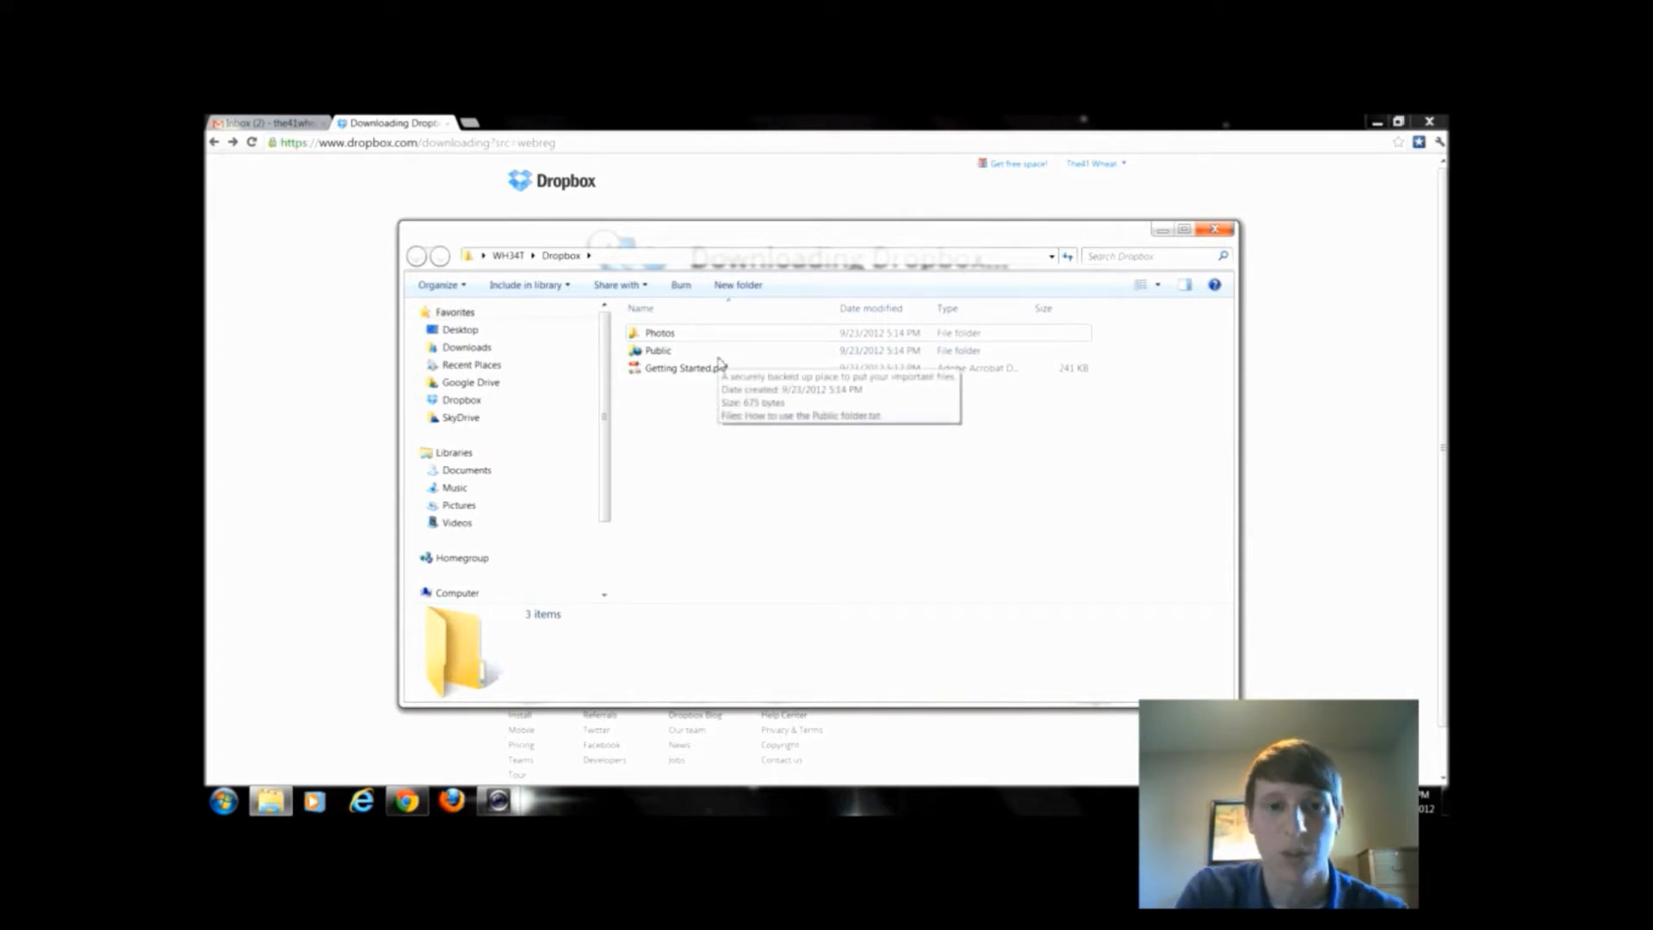
pyautogui.moveTo(781, 460)
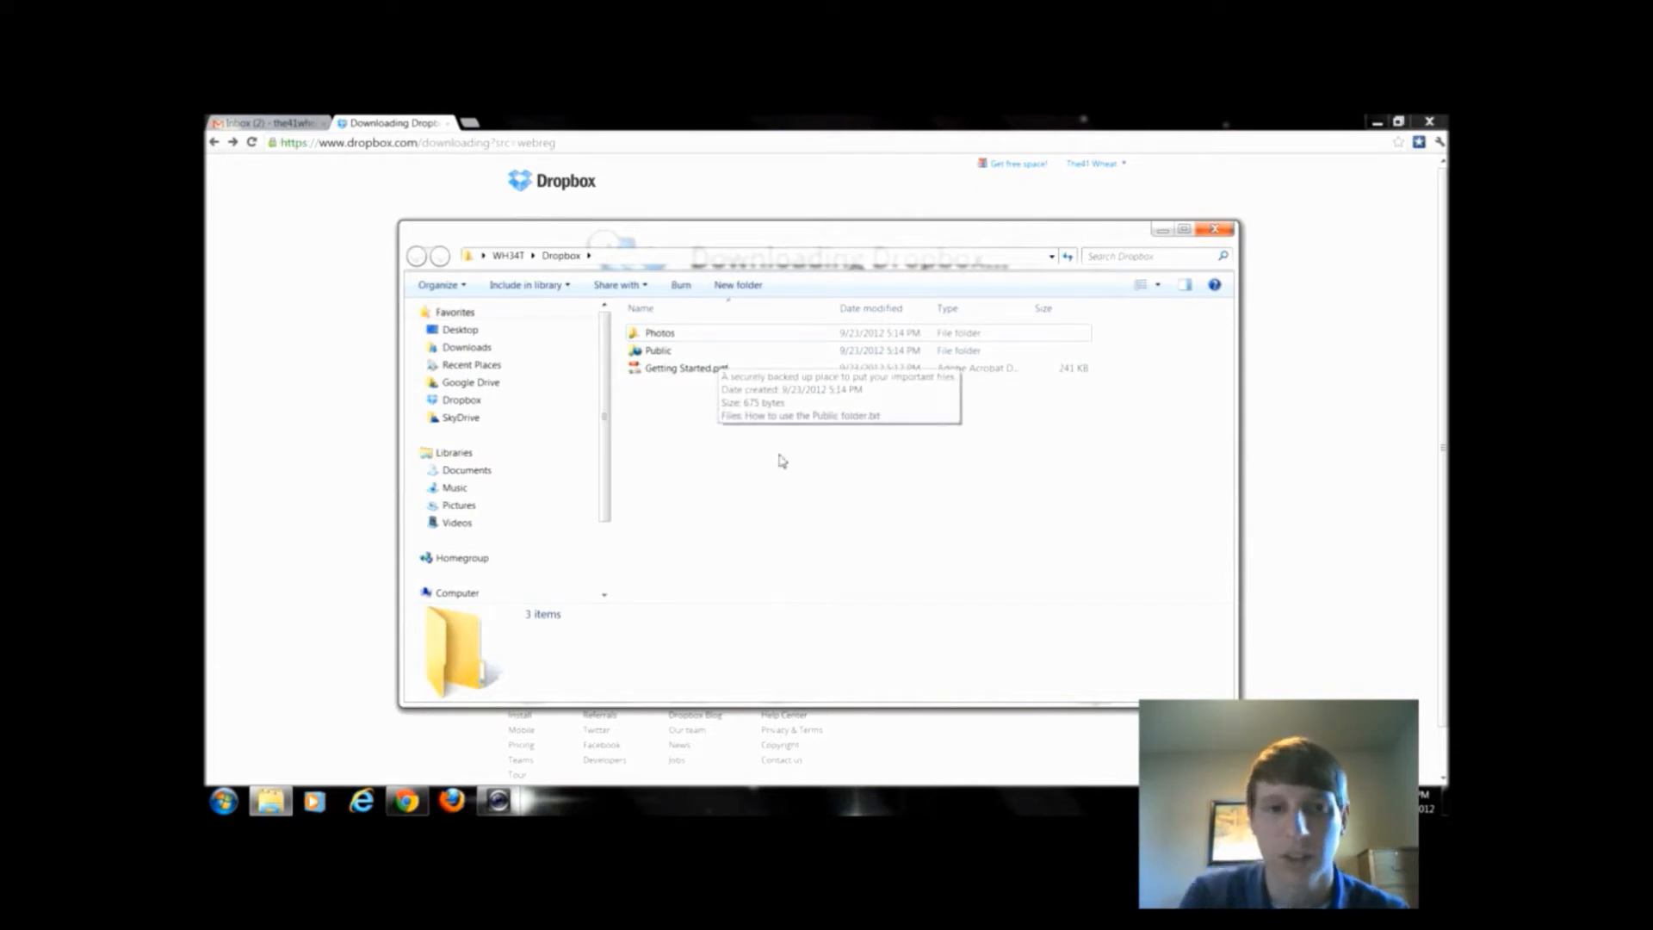